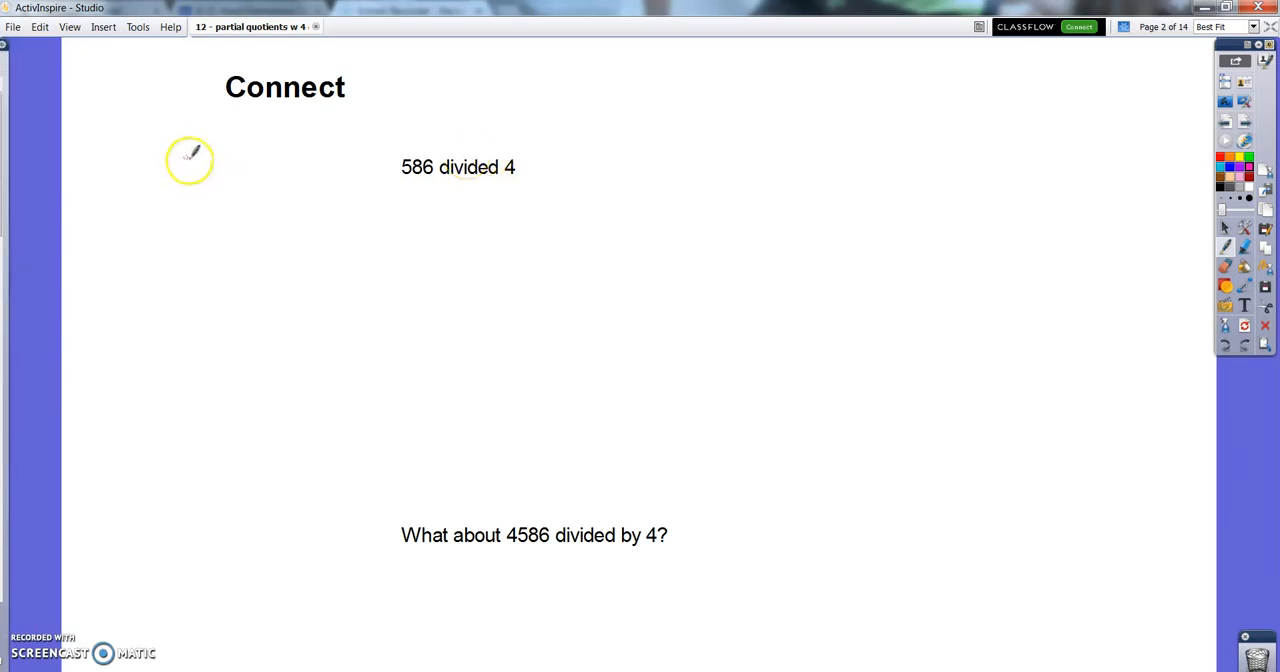
Step: Handwrite a pink 4|86 division bracket on the Connect page
{"action": "left_click_drag", "start_coordinate": [190, 150], "coordinate": [195, 175]}
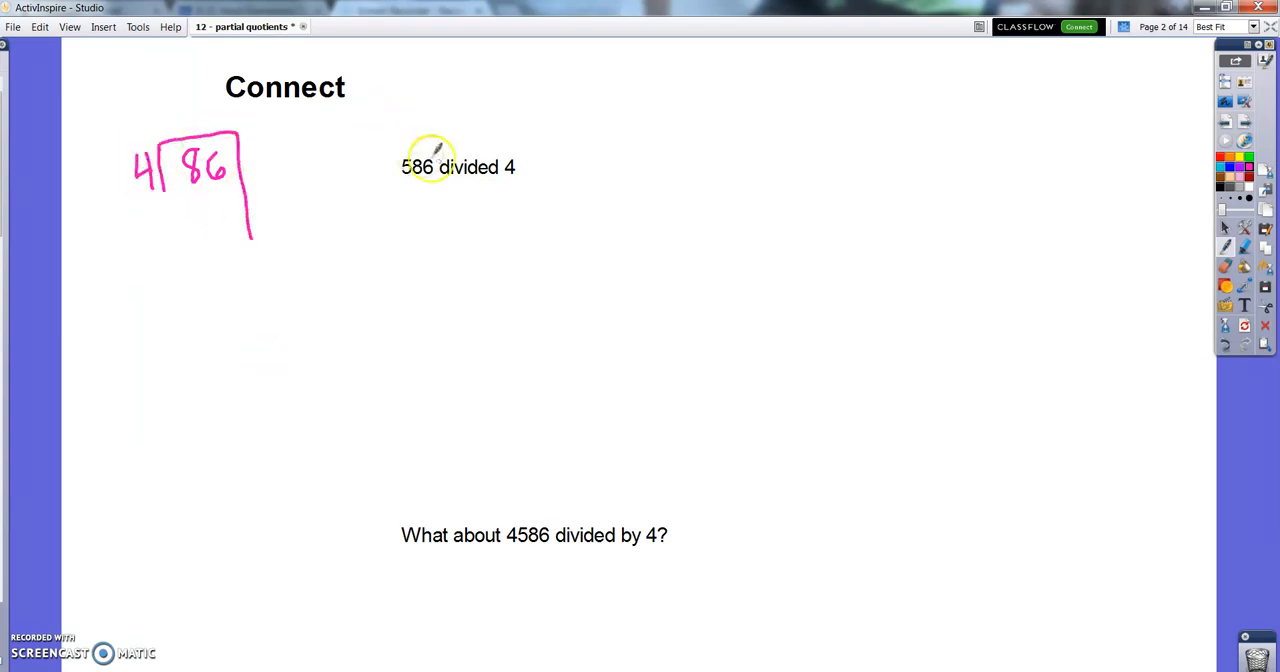
{"action": "mouse_move", "coordinate": [457, 212]}
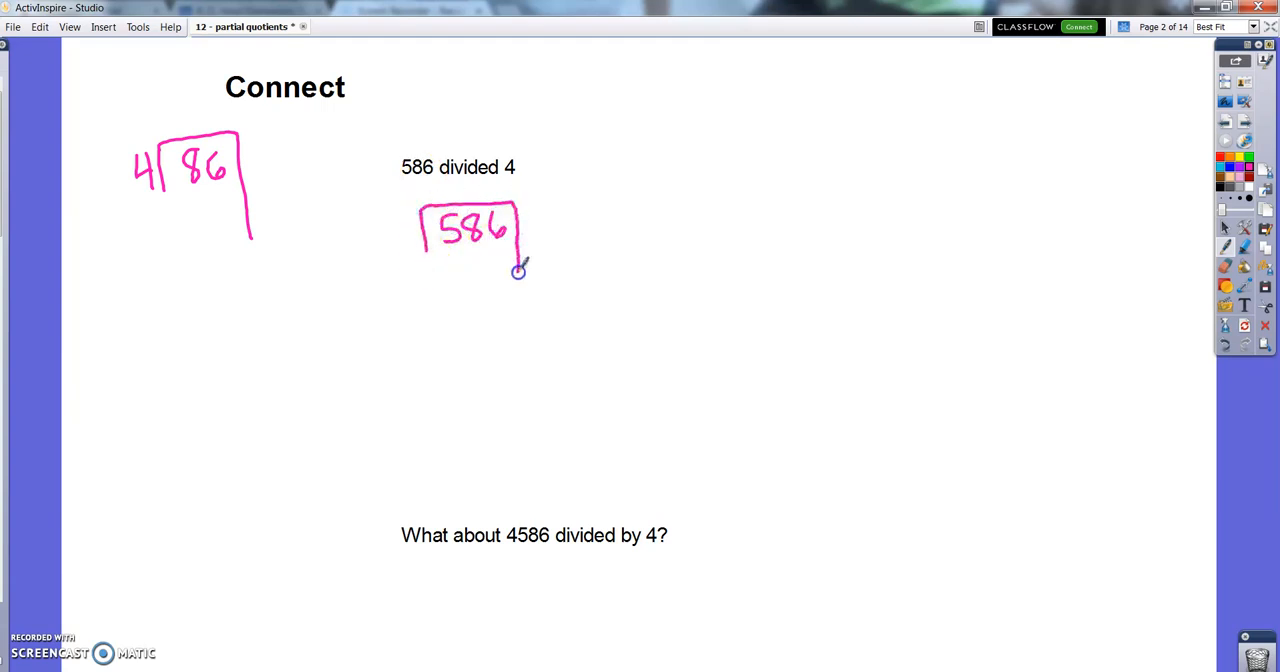
Step: Write the divisor 4 beside 586, subtract 400 and note 4x100
{"action": "left_click_drag", "start_coordinate": [519, 270], "coordinate": [528, 472]}
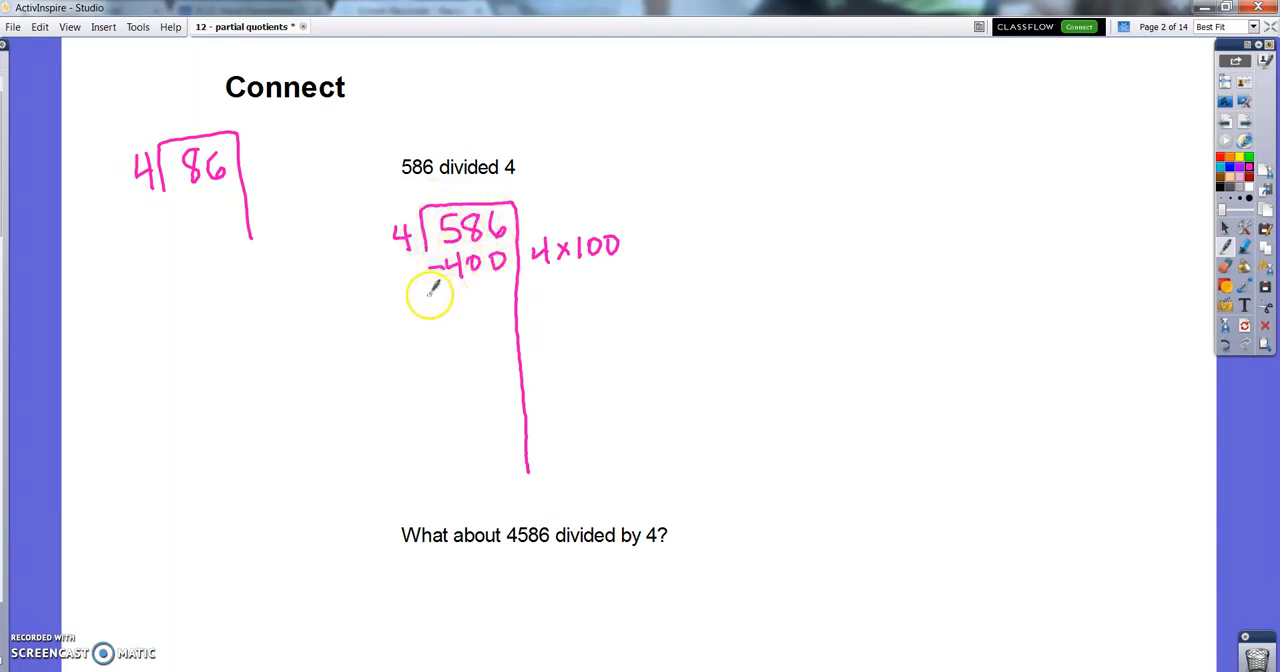
{"action": "mouse_move", "coordinate": [490, 280]}
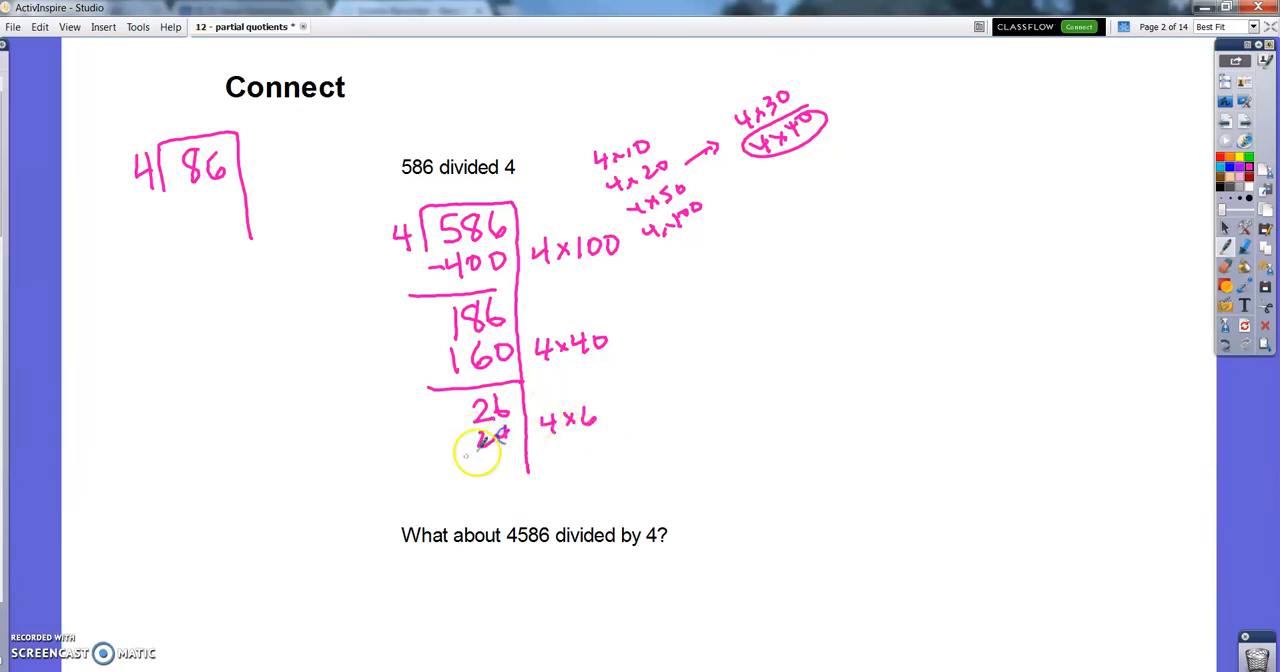
Step: Add minus signs, remainder 2 and quotient 146, then go to the I do page
{"action": "left_click_drag", "start_coordinate": [490, 440], "coordinate": [500, 480]}
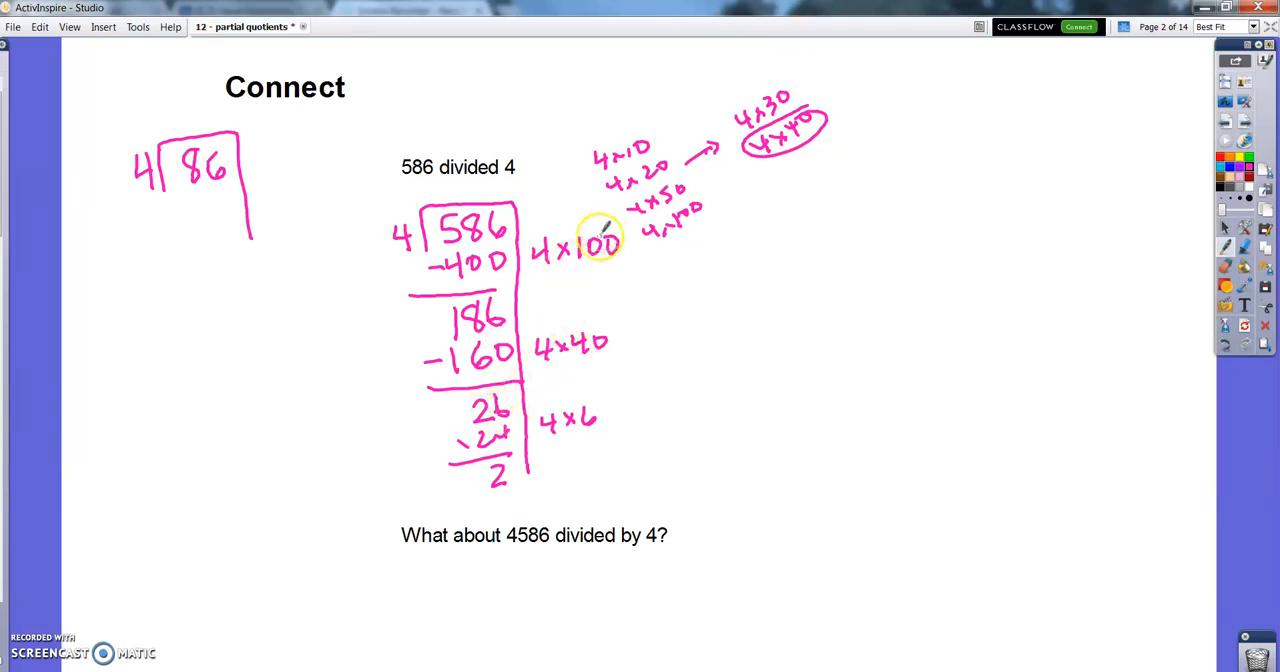
{"action": "left_click_drag", "start_coordinate": [615, 215], "coordinate": [585, 440]}
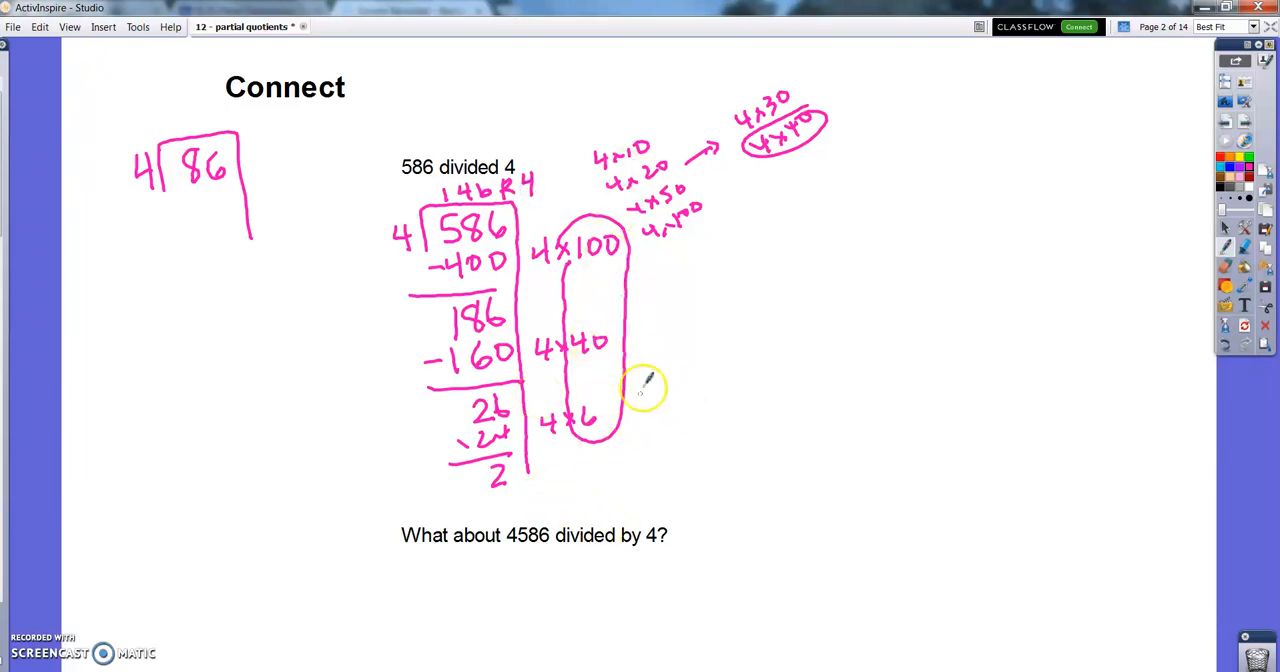
{"action": "mouse_move", "coordinate": [425, 185]}
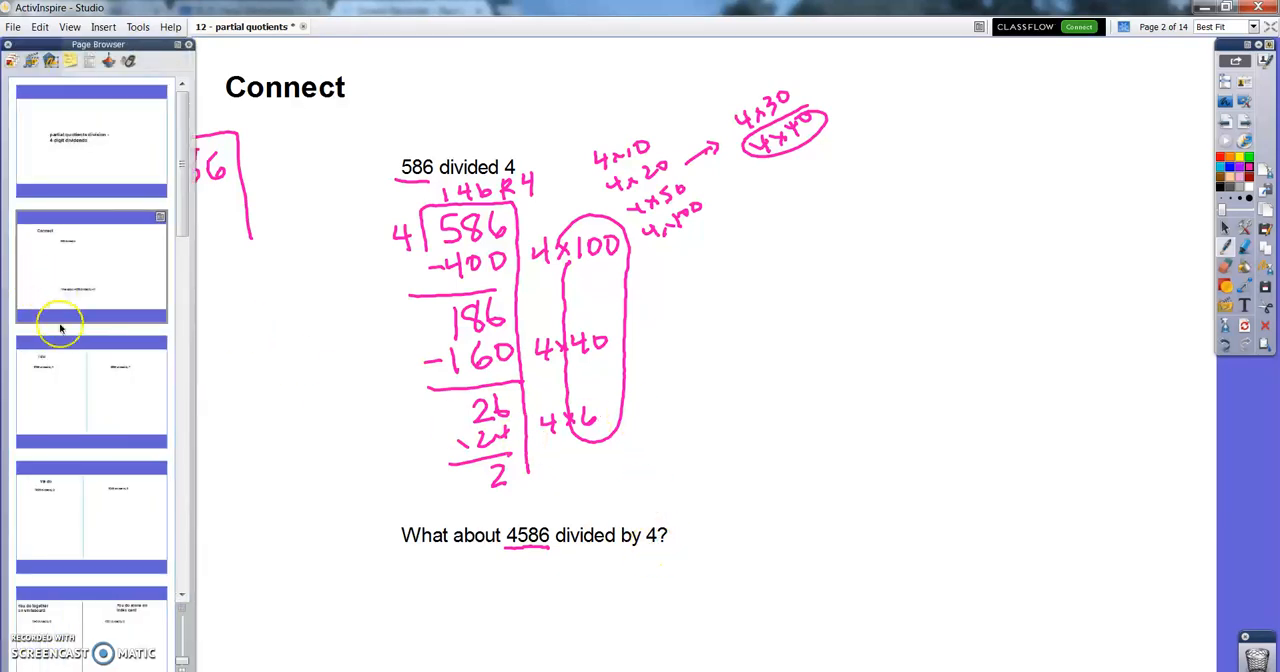
{"action": "left_click", "coordinate": [91, 390]}
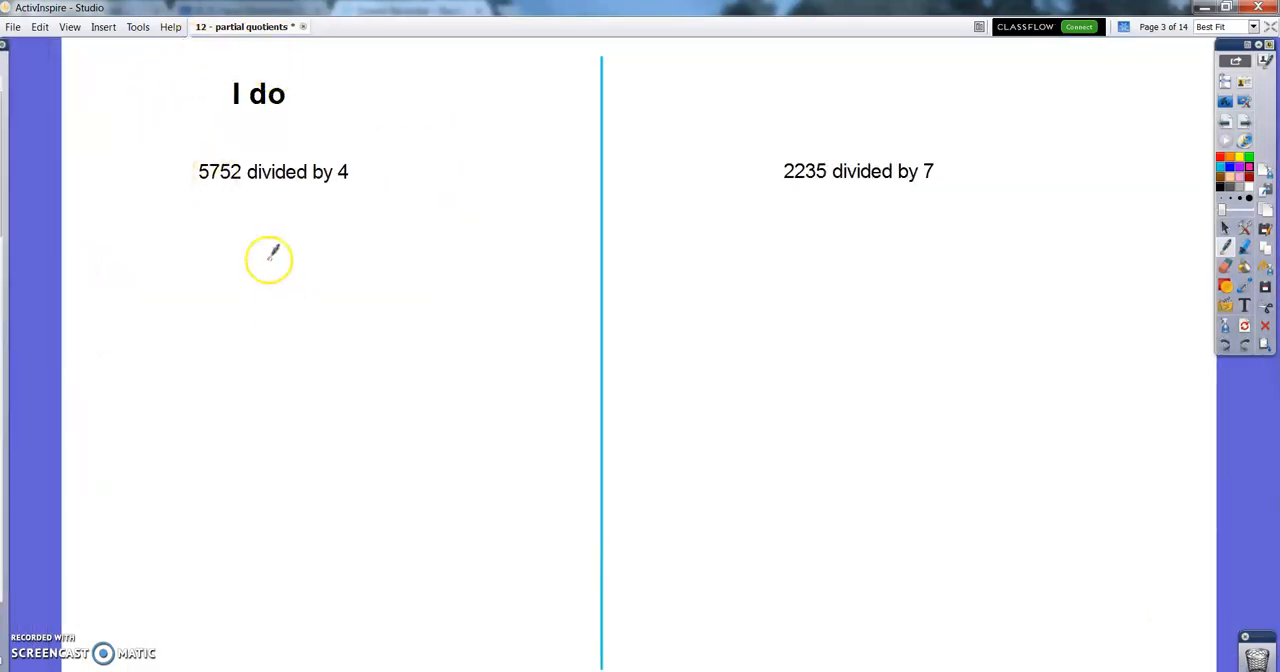
Step: Write 5,752 in a pink bracket with divisor 4, plus 4,000 and 4x1000
{"action": "left_click_drag", "start_coordinate": [255, 240], "coordinate": [268, 270]}
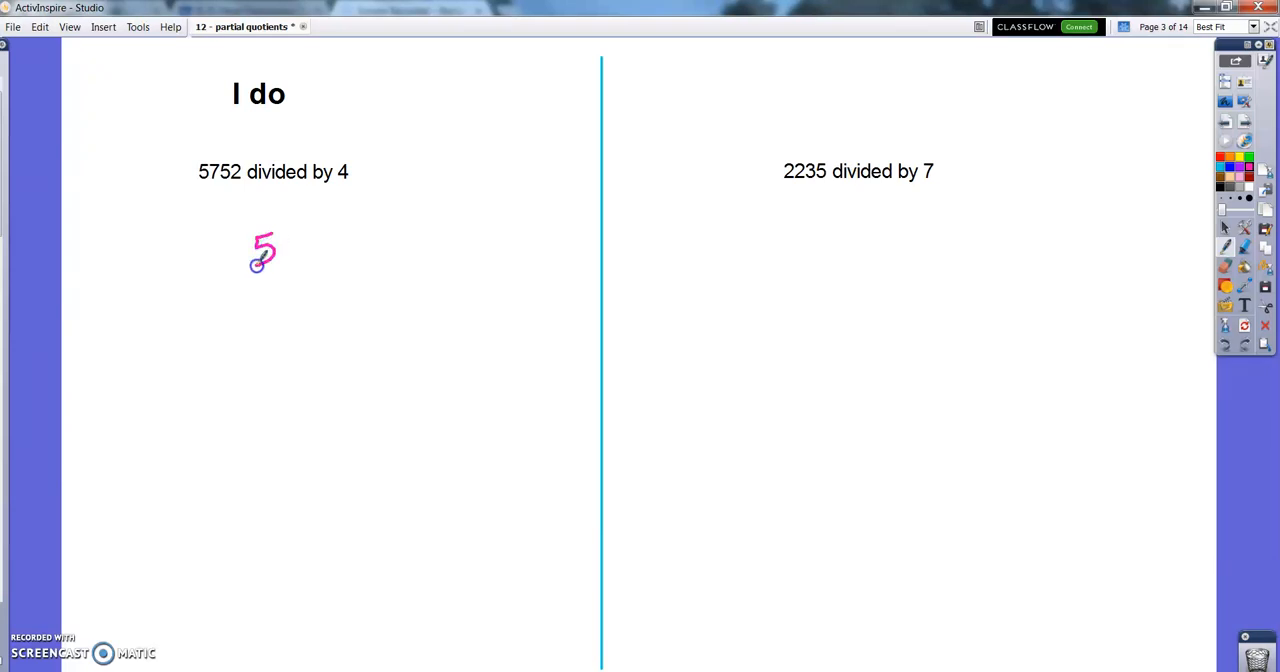
{"action": "left_click_drag", "start_coordinate": [290, 240], "coordinate": [325, 230]}
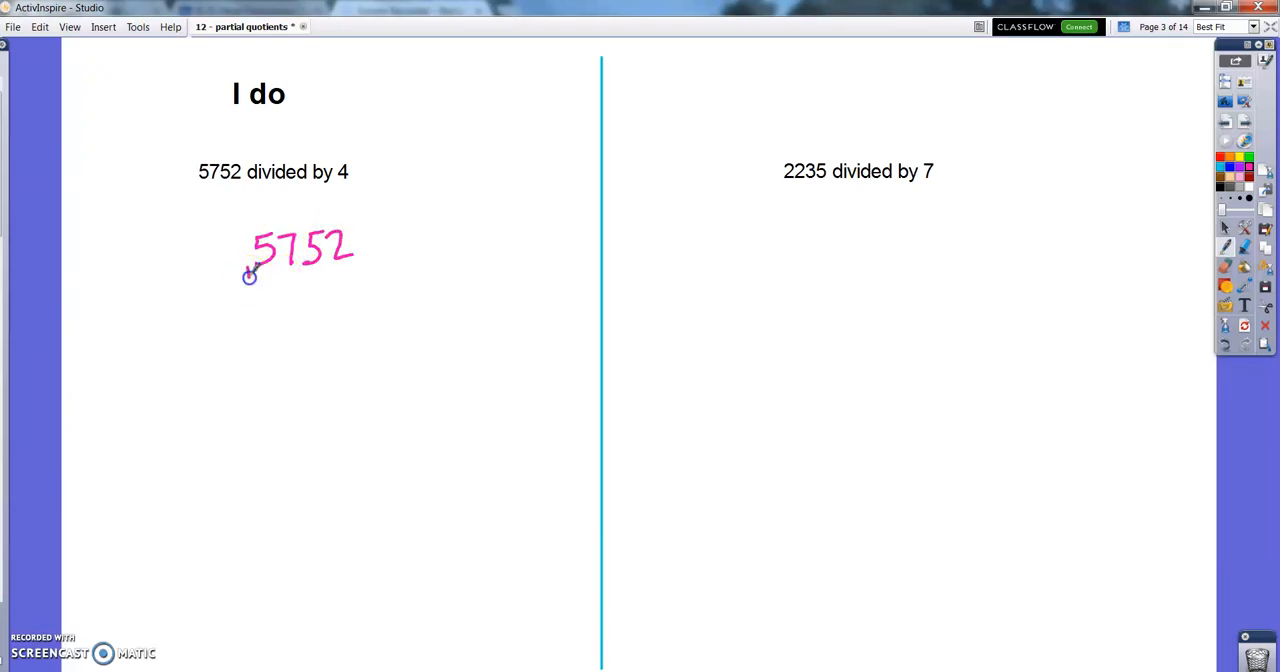
{"action": "left_click_drag", "start_coordinate": [248, 275], "coordinate": [362, 403]}
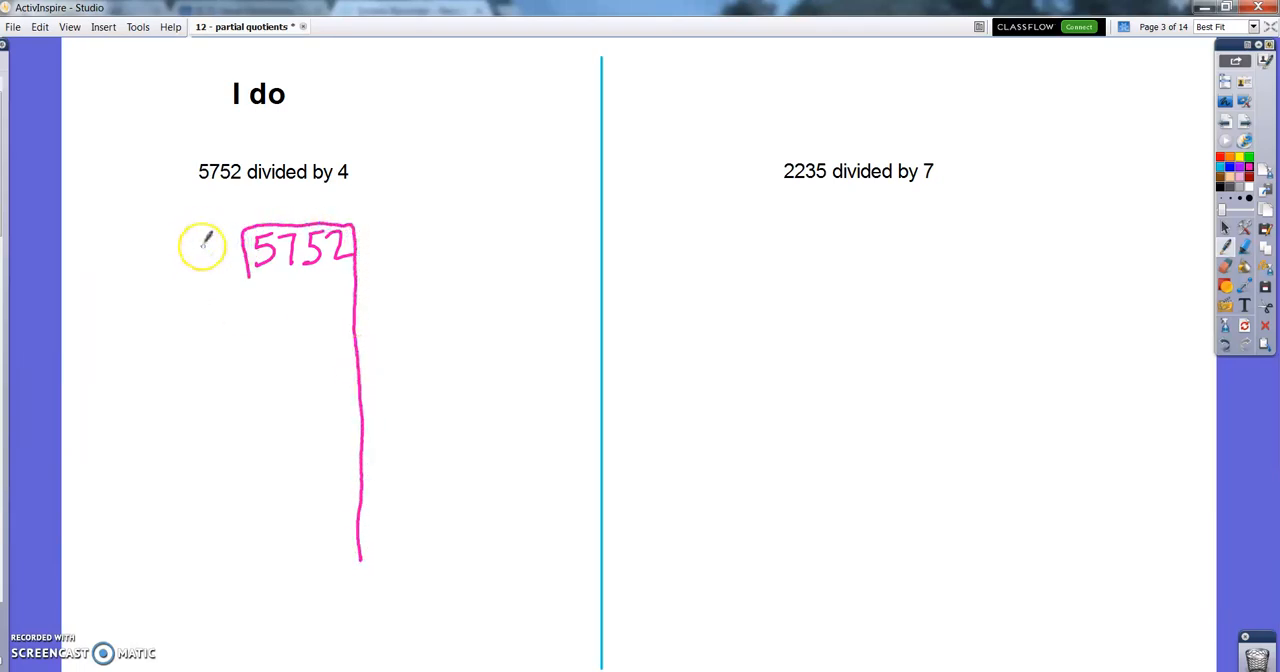
{"action": "left_click_drag", "start_coordinate": [210, 255], "coordinate": [230, 255]}
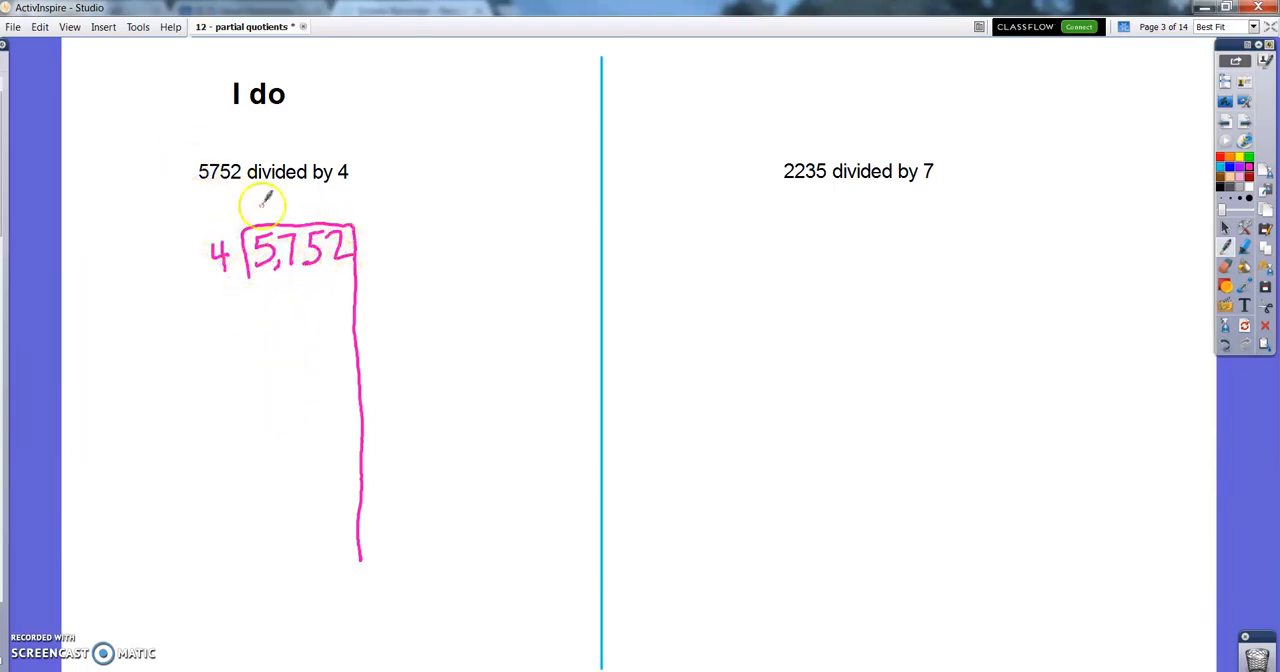
{"action": "mouse_move", "coordinate": [340, 270]}
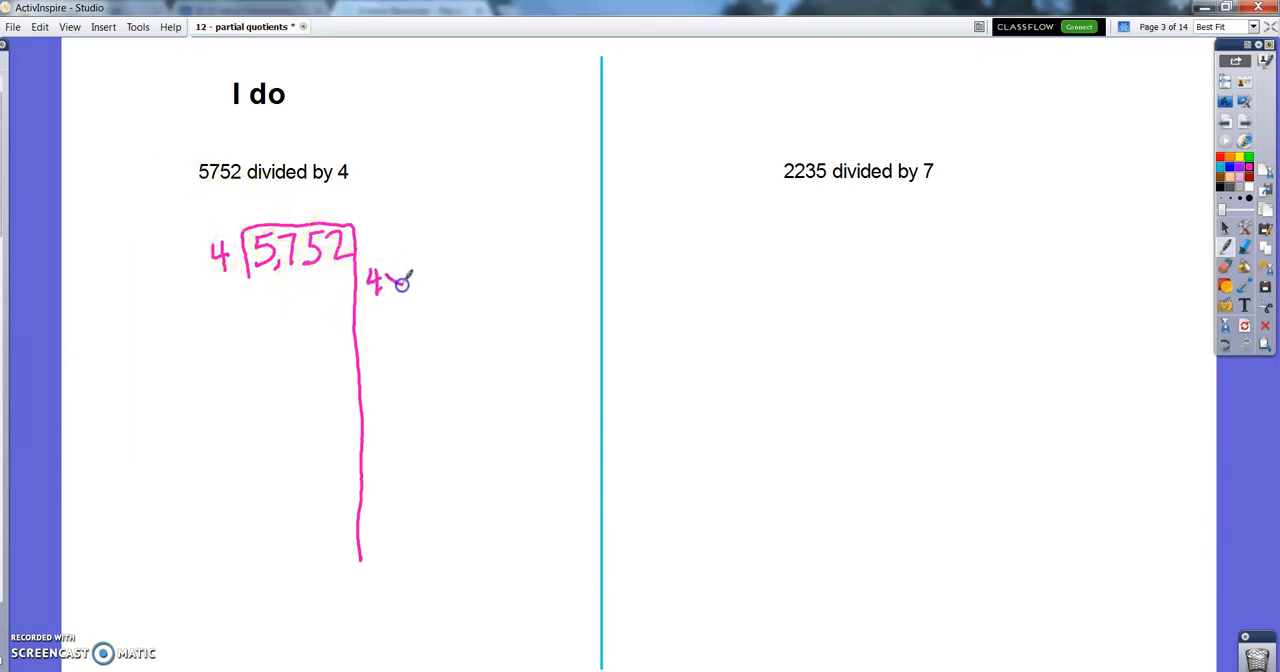
{"action": "type", "text": "x100"}
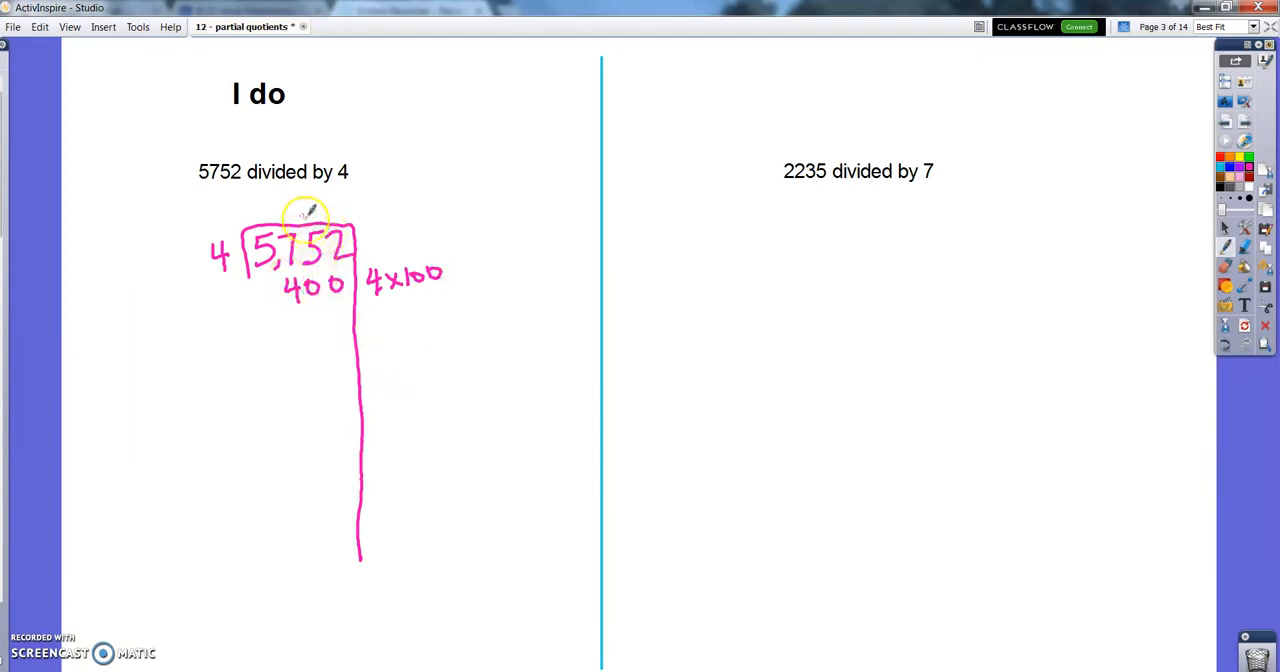
{"action": "mouse_move", "coordinate": [1068, 341]}
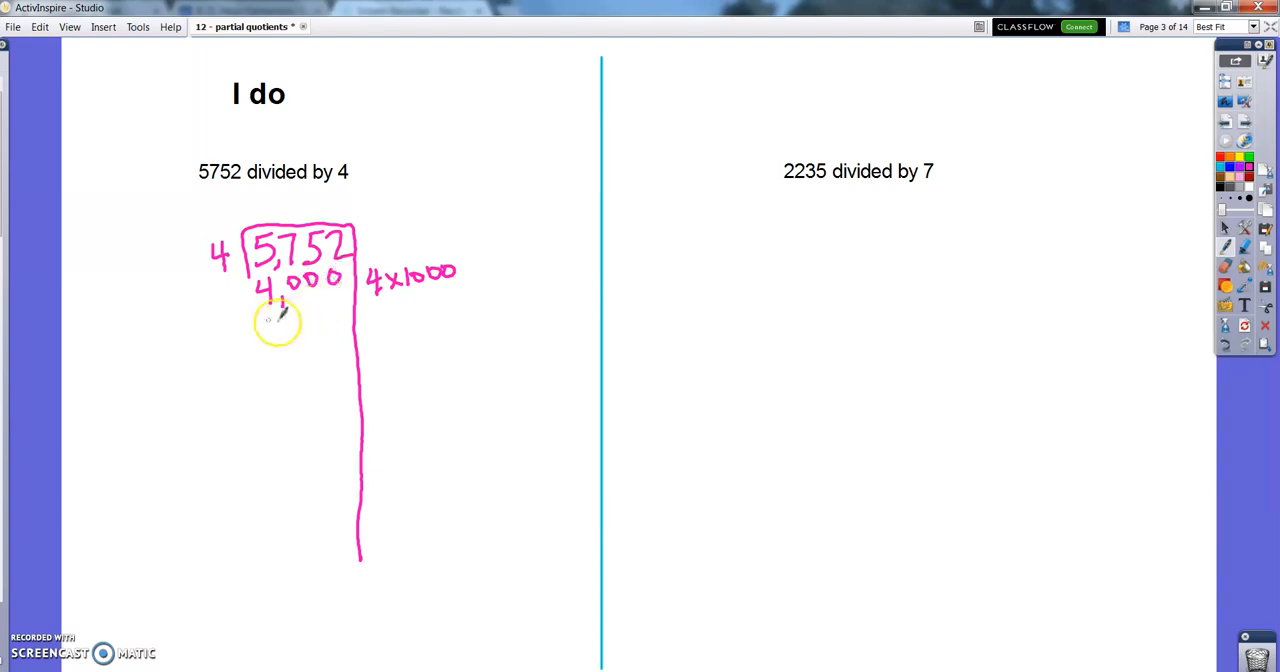
Step: Subtract 4,000 and 1,600 leaving 152, and list 4x100 to 4x400
{"action": "left_click_drag", "start_coordinate": [248, 315], "coordinate": [345, 312]}
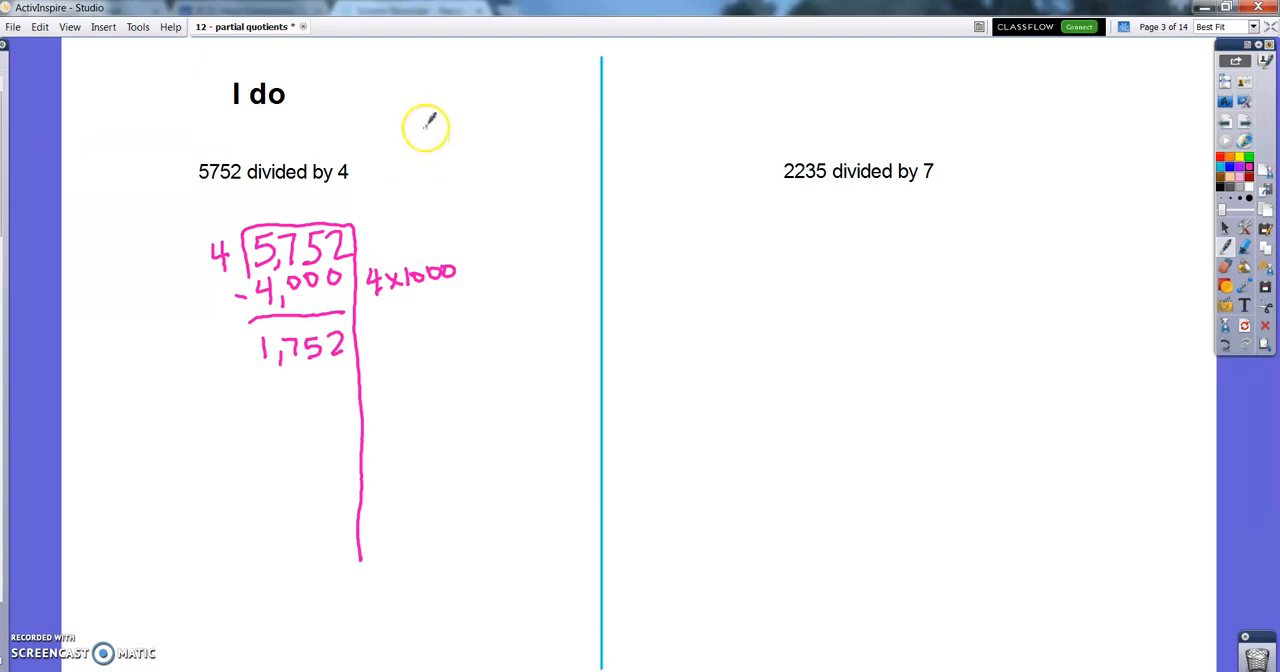
{"action": "left_click_drag", "start_coordinate": [425, 135], "coordinate": [500, 120]}
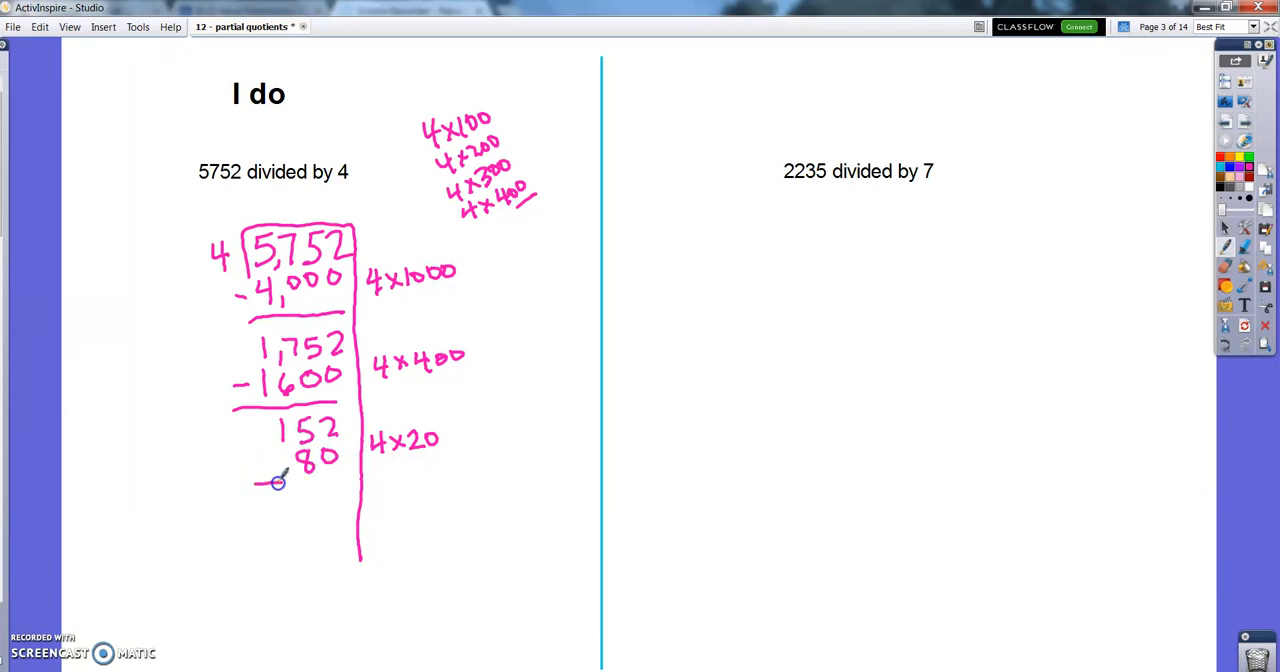
Step: Subtract 80, 40 (4x10) and 32 (4x8) from the remaining 5,752 work
{"action": "left_click_drag", "start_coordinate": [250, 483], "coordinate": [340, 495]}
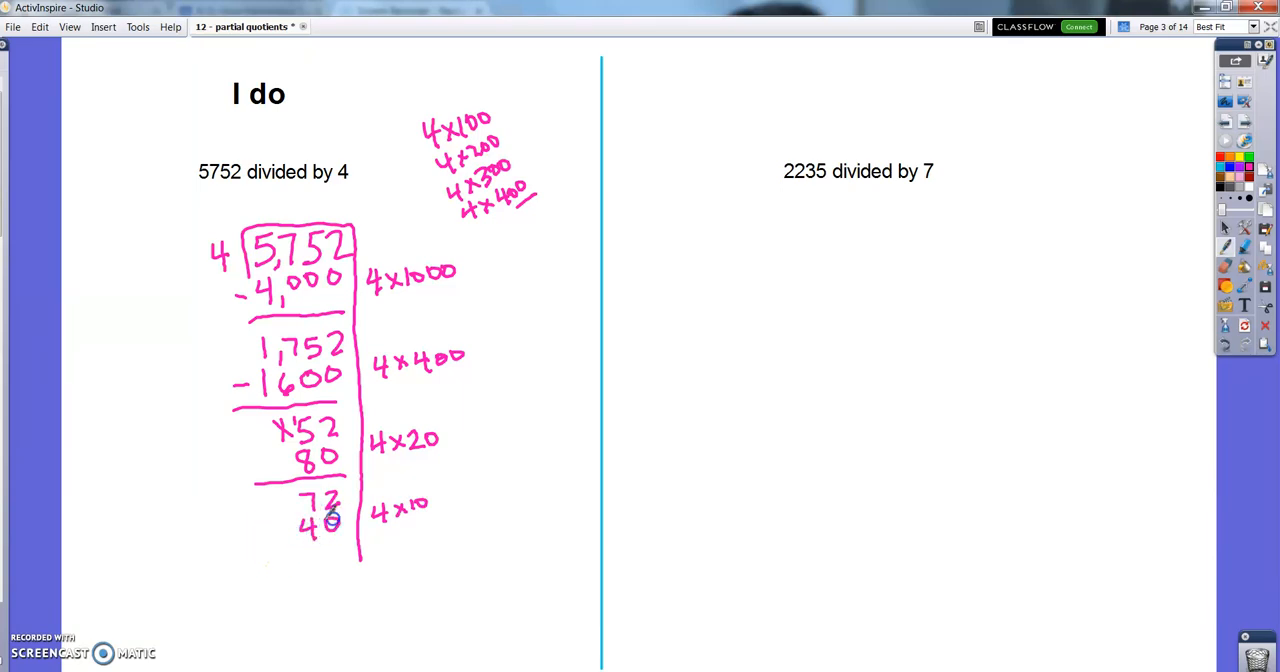
{"action": "left_click_drag", "start_coordinate": [270, 540], "coordinate": [360, 540]}
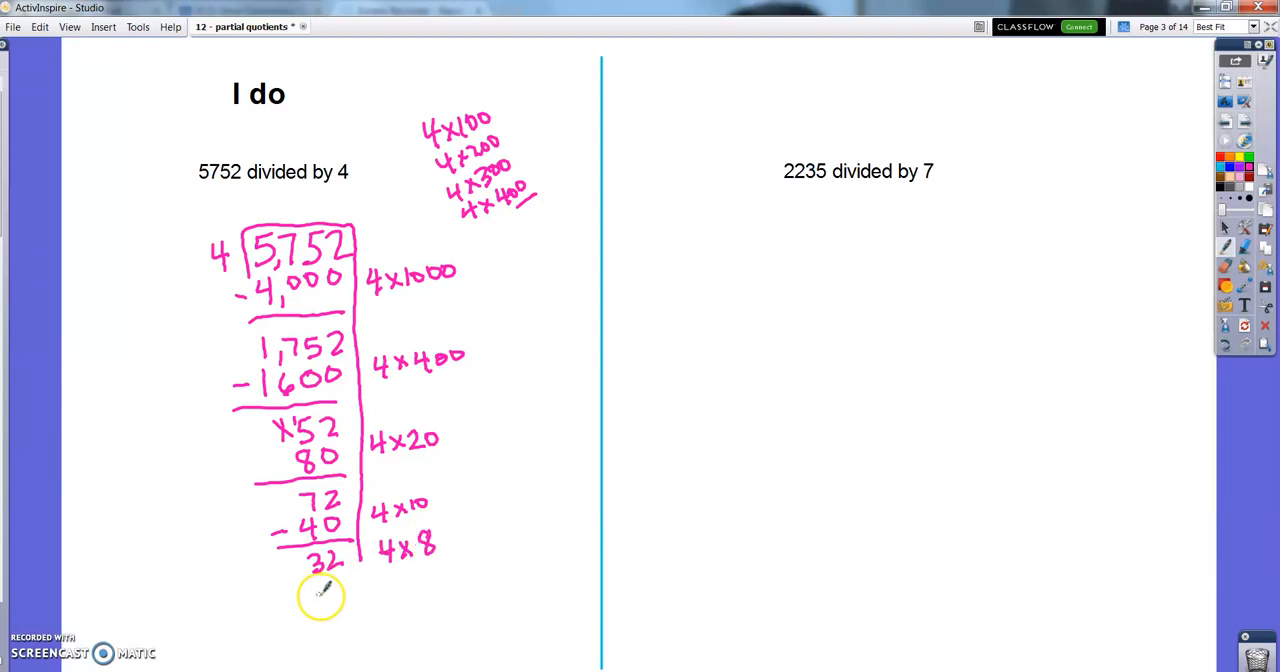
{"action": "left_click_drag", "start_coordinate": [320, 595], "coordinate": [350, 605]}
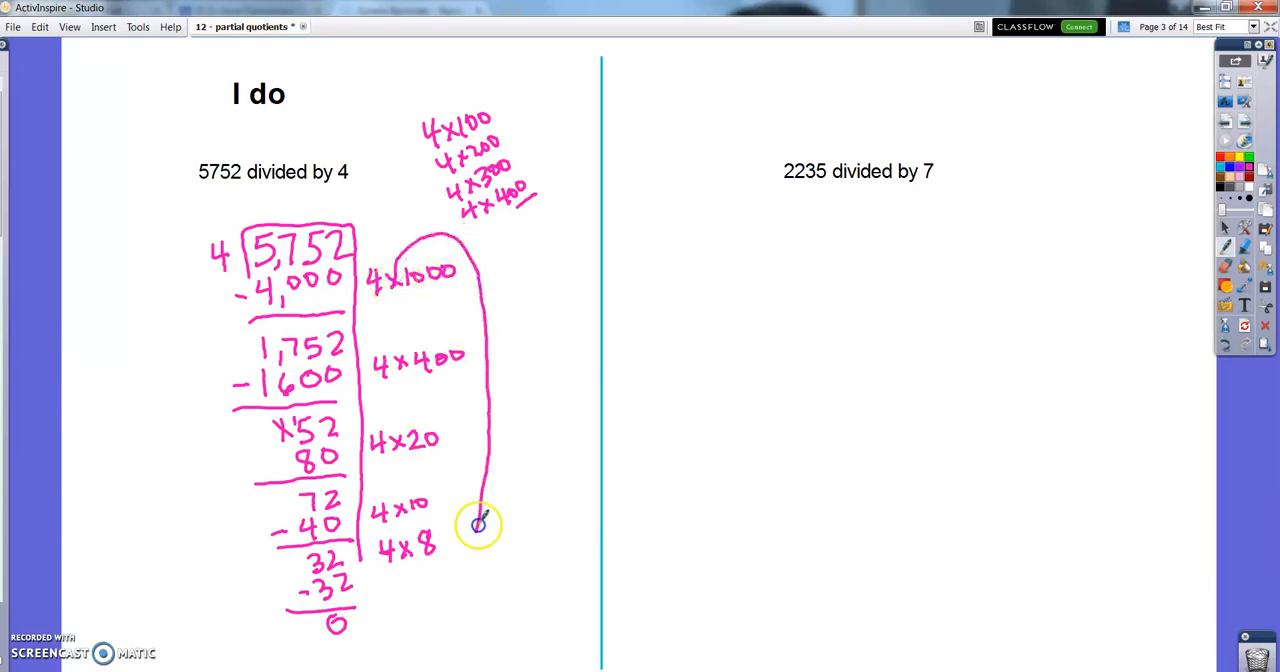
Step: Circle the 4x1000–4x8 column and write quotient 1438 above 5752
{"action": "left_click_drag", "start_coordinate": [478, 524], "coordinate": [388, 338]}
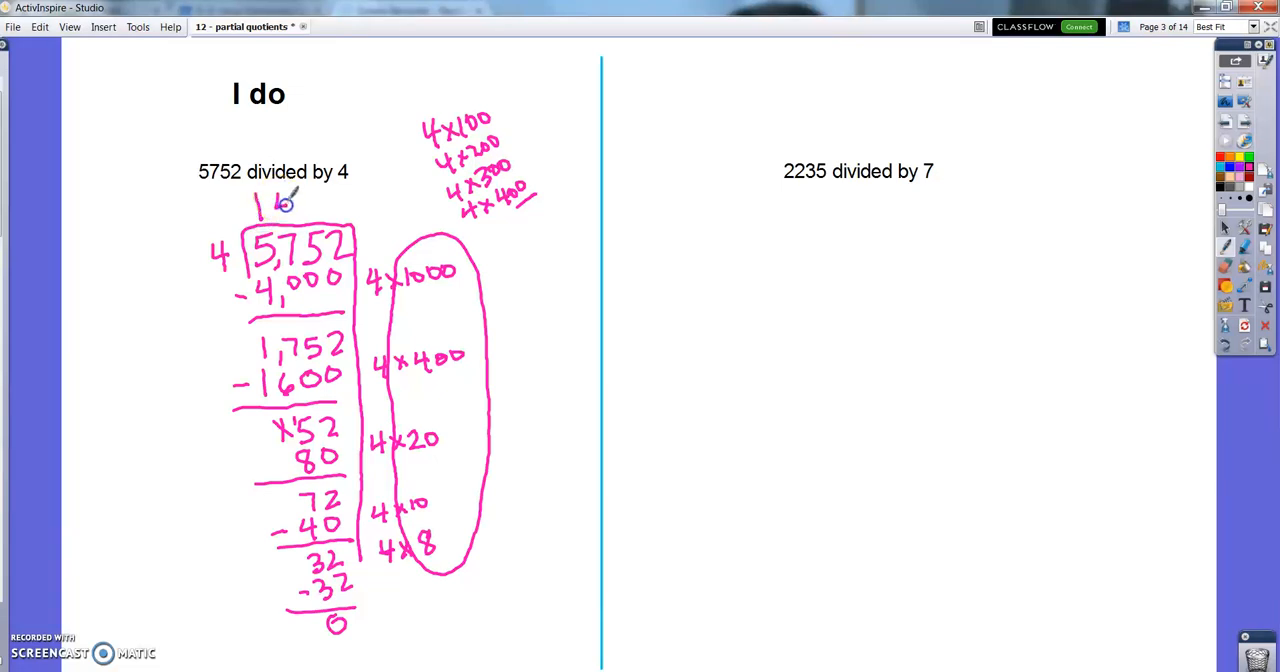
{"action": "left_click_drag", "start_coordinate": [300, 205], "coordinate": [330, 200]}
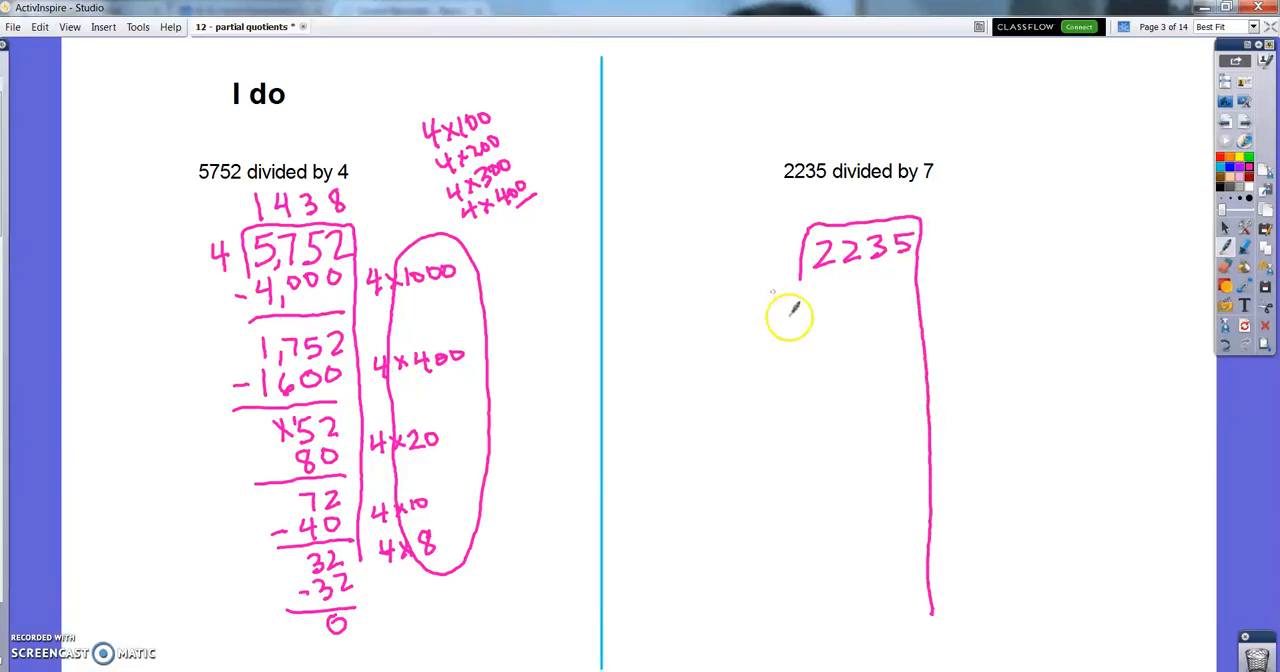
Step: Write divisor 7 for 2235, list 7x100–7x300, and subtract 2100 leaving 135
{"action": "left_click_drag", "start_coordinate": [775, 265], "coordinate": [785, 255]}
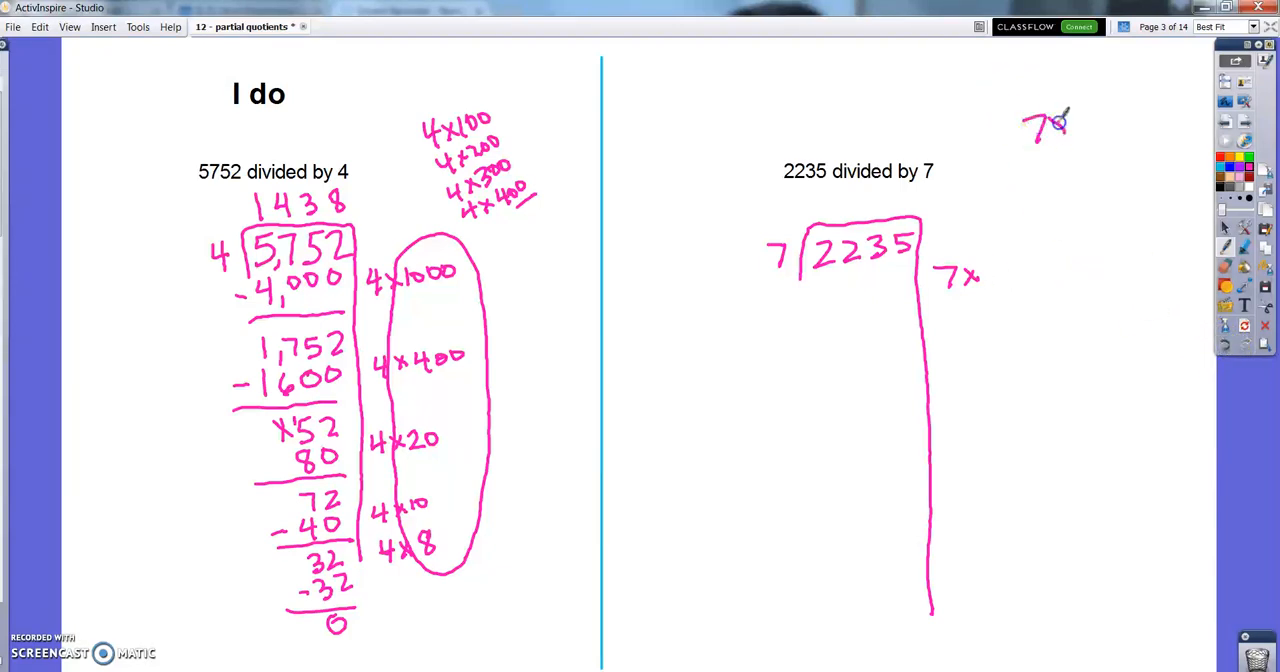
{"action": "left_click_drag", "start_coordinate": [1045, 120], "coordinate": [1060, 170]}
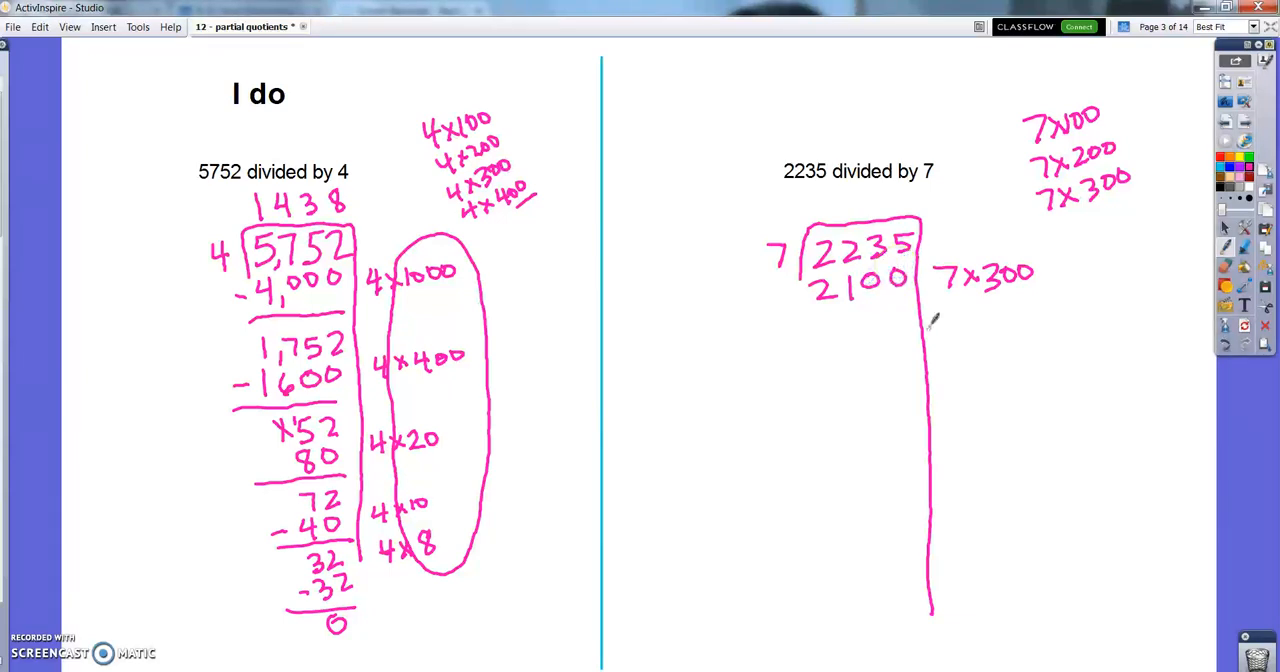
{"action": "left_click_drag", "start_coordinate": [797, 315], "coordinate": [915, 315]}
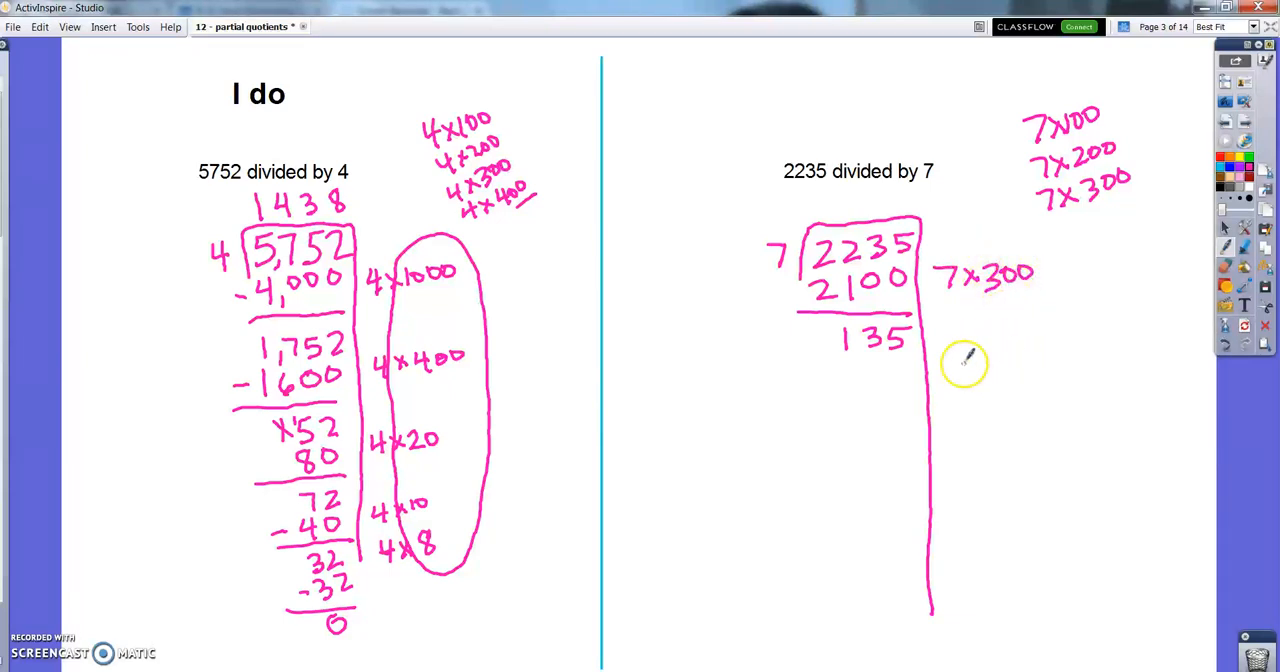
{"action": "mouse_move", "coordinate": [958, 355]}
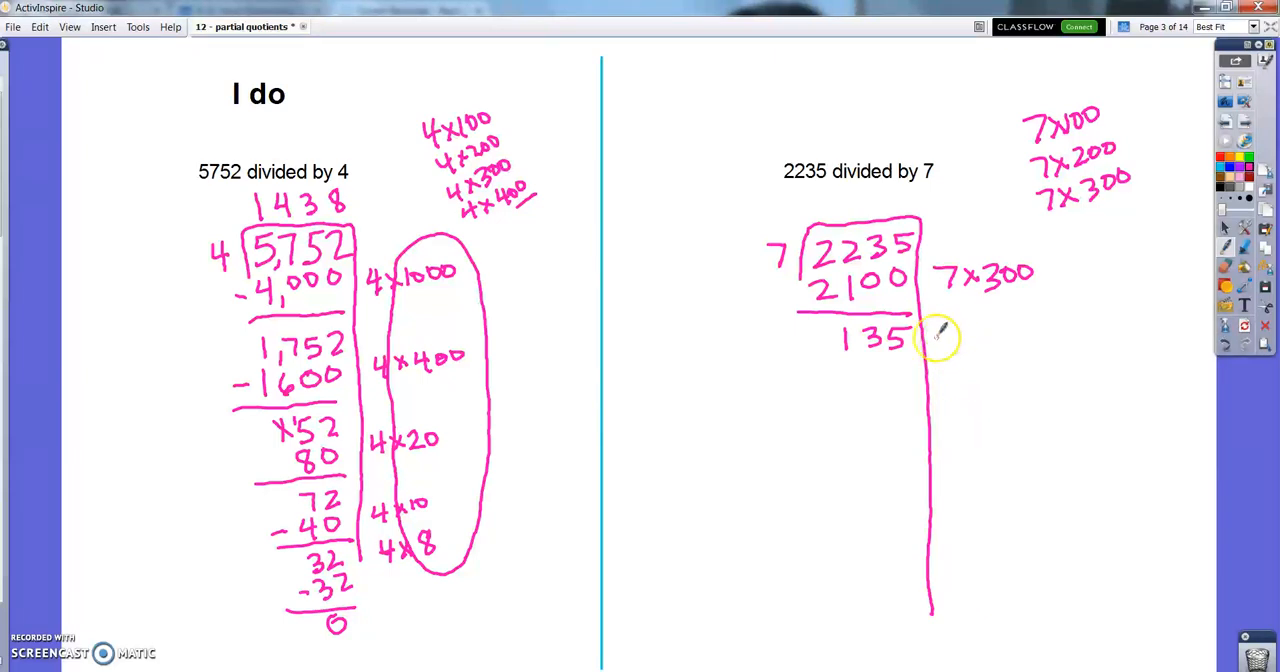
{"action": "mouse_move", "coordinate": [963, 367]}
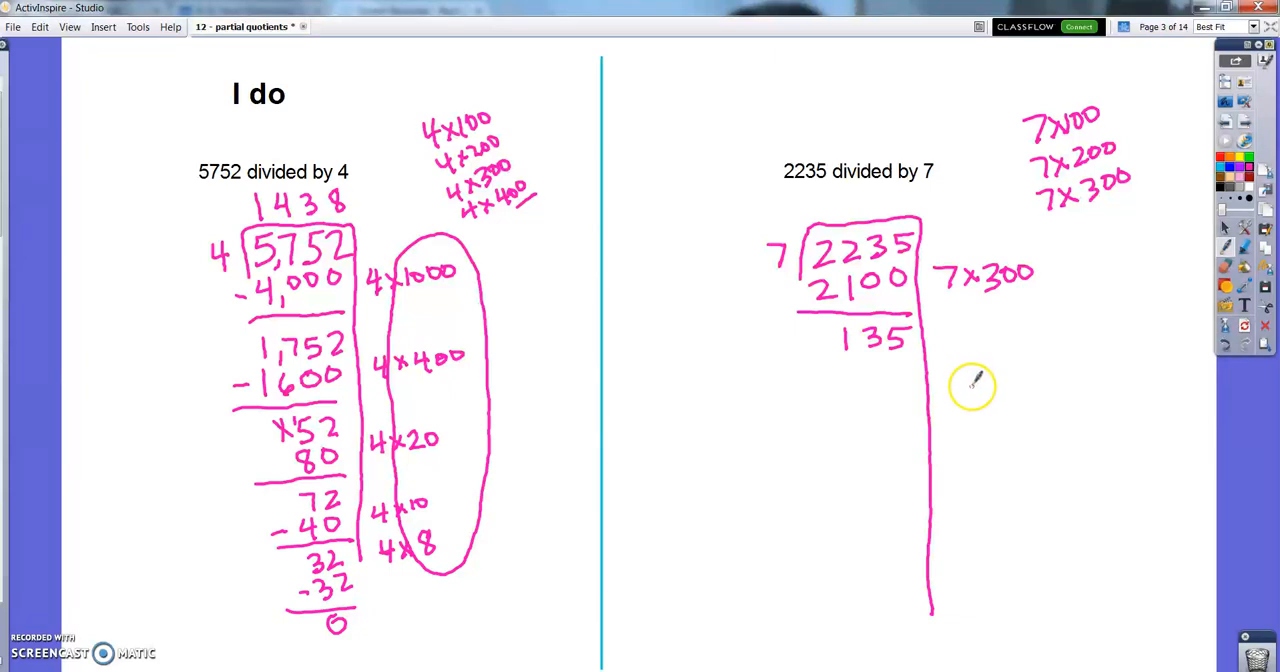
{"action": "mouse_move", "coordinate": [948, 344]}
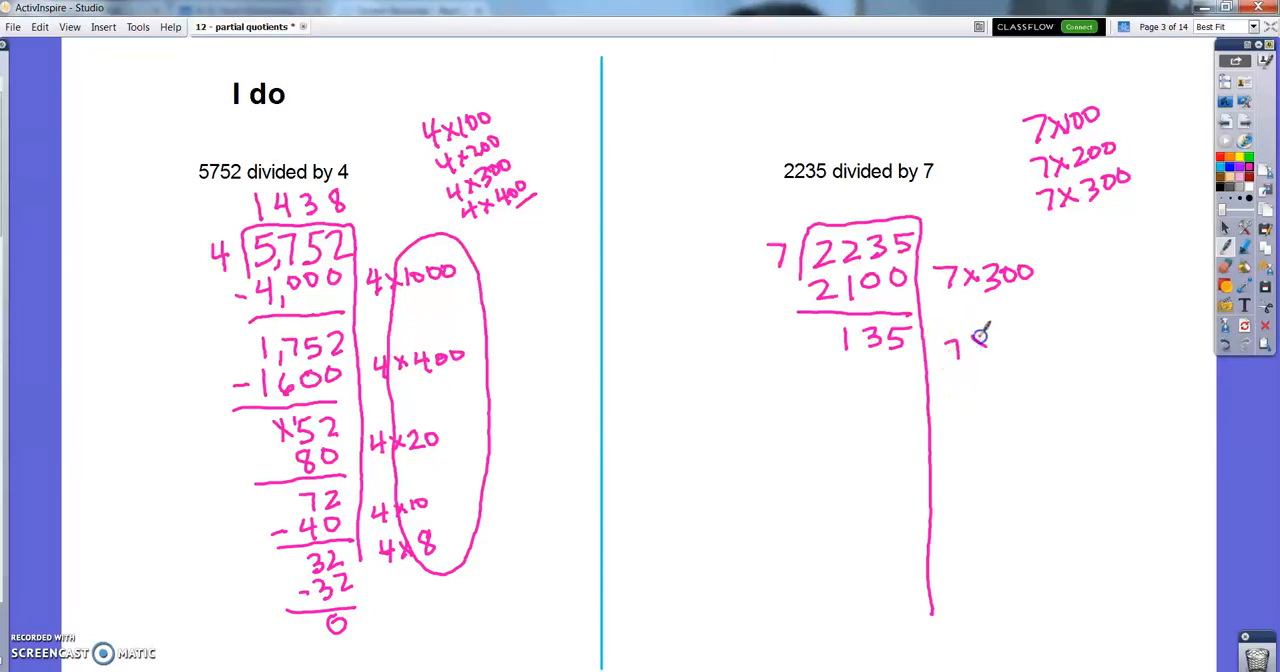
Step: Note 7x10 beside 135 and subtract 70 to leave 65
{"action": "left_click_drag", "start_coordinate": [955, 345], "coordinate": [1000, 360]}
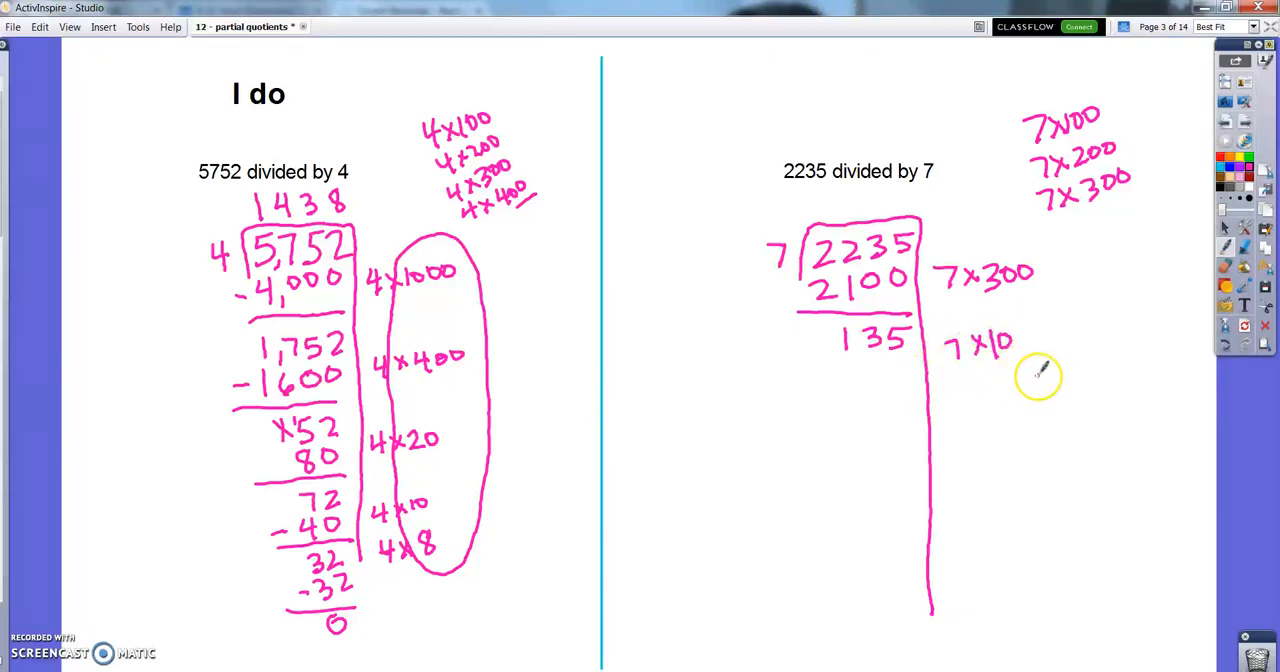
{"action": "left_click_drag", "start_coordinate": [870, 360], "coordinate": [885, 375]}
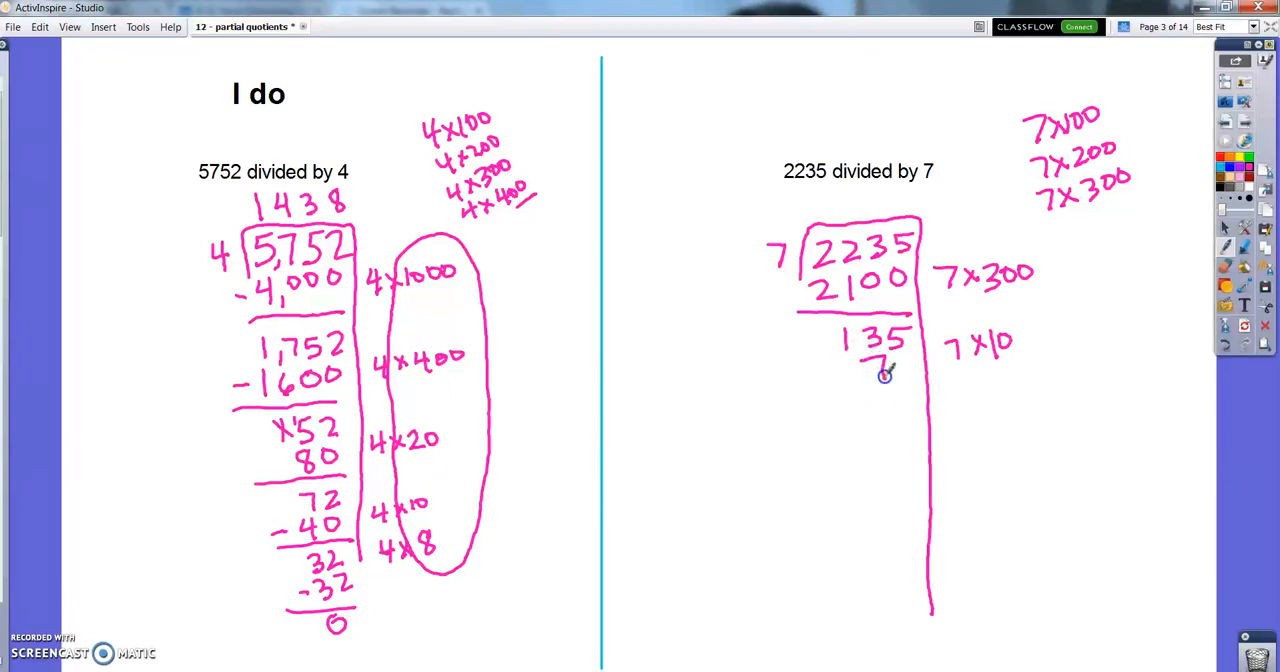
{"action": "left_click_drag", "start_coordinate": [865, 375], "coordinate": [920, 400]}
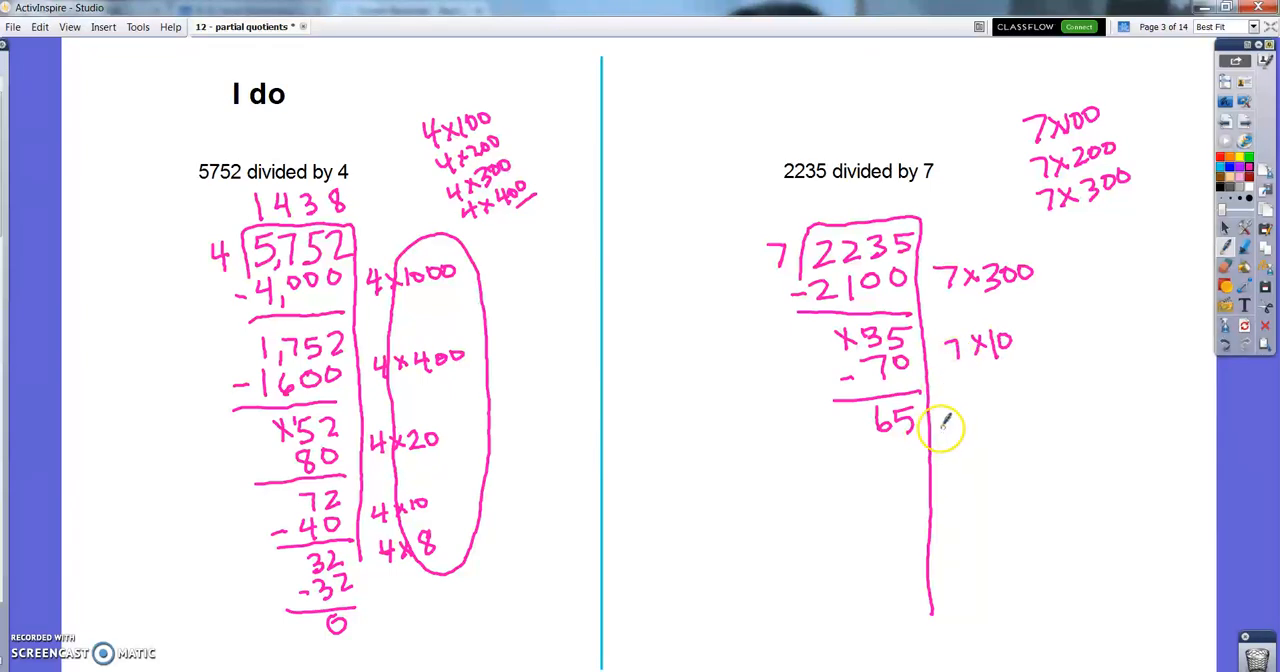
{"action": "mouse_move", "coordinate": [960, 428]}
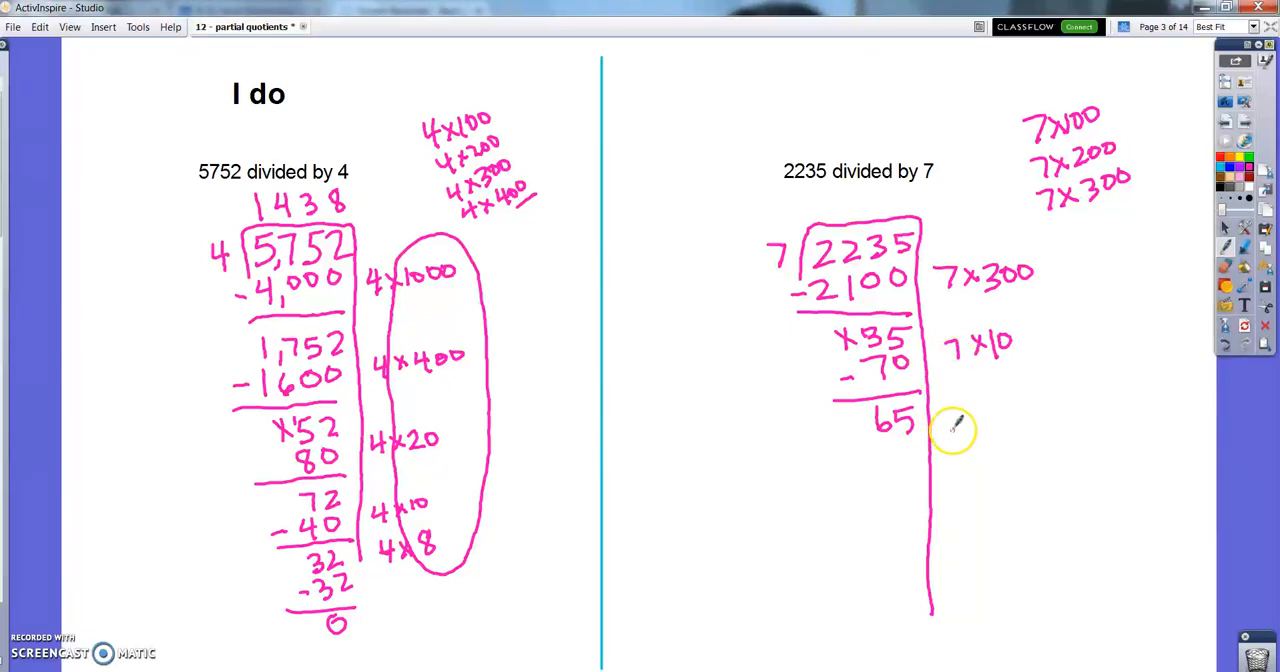
{"action": "mouse_move", "coordinate": [965, 418]}
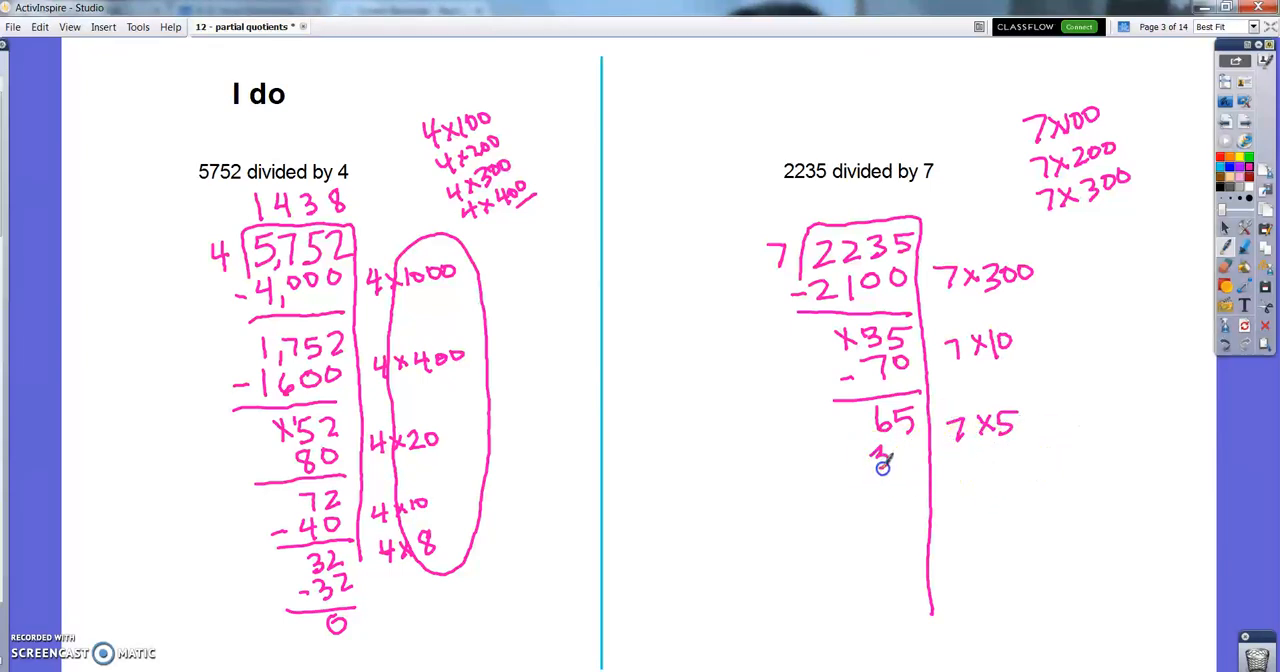
Step: Subtract 35 and 28 leaving 2, circle the multipliers, and write 319 R2
{"action": "left_click_drag", "start_coordinate": [870, 460], "coordinate": [925, 475]}
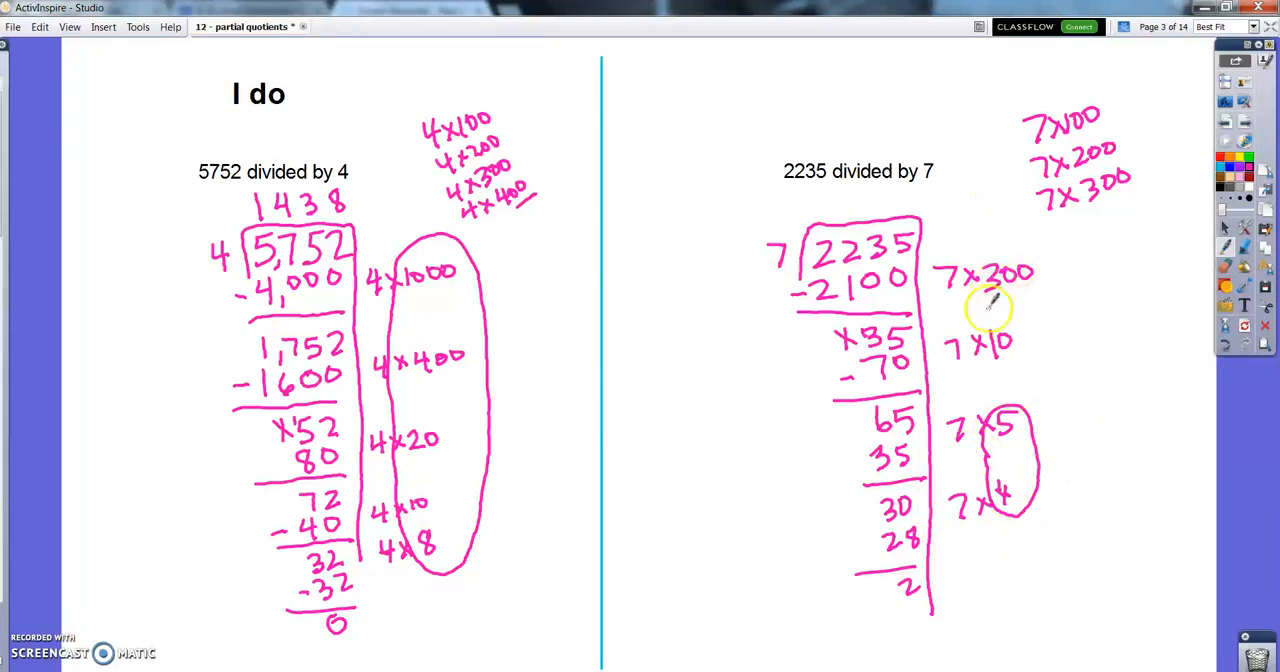
{"action": "left_click_drag", "start_coordinate": [990, 300], "coordinate": [1000, 545]}
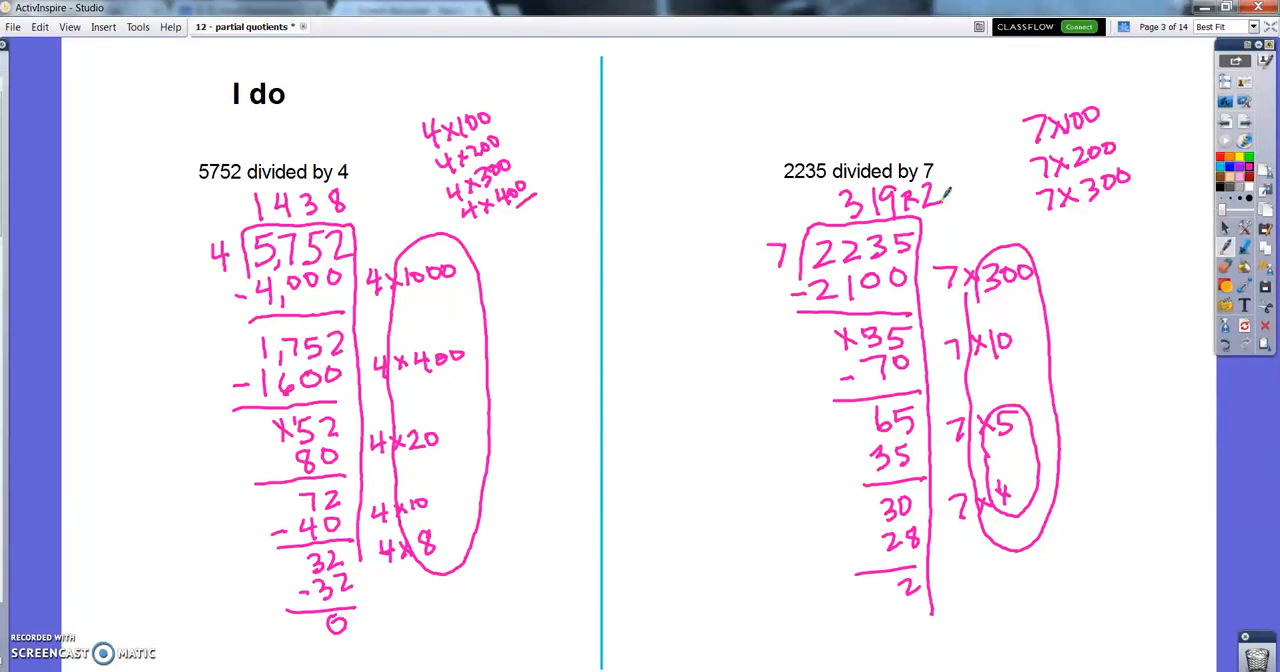
{"action": "mouse_move", "coordinate": [552, 383]}
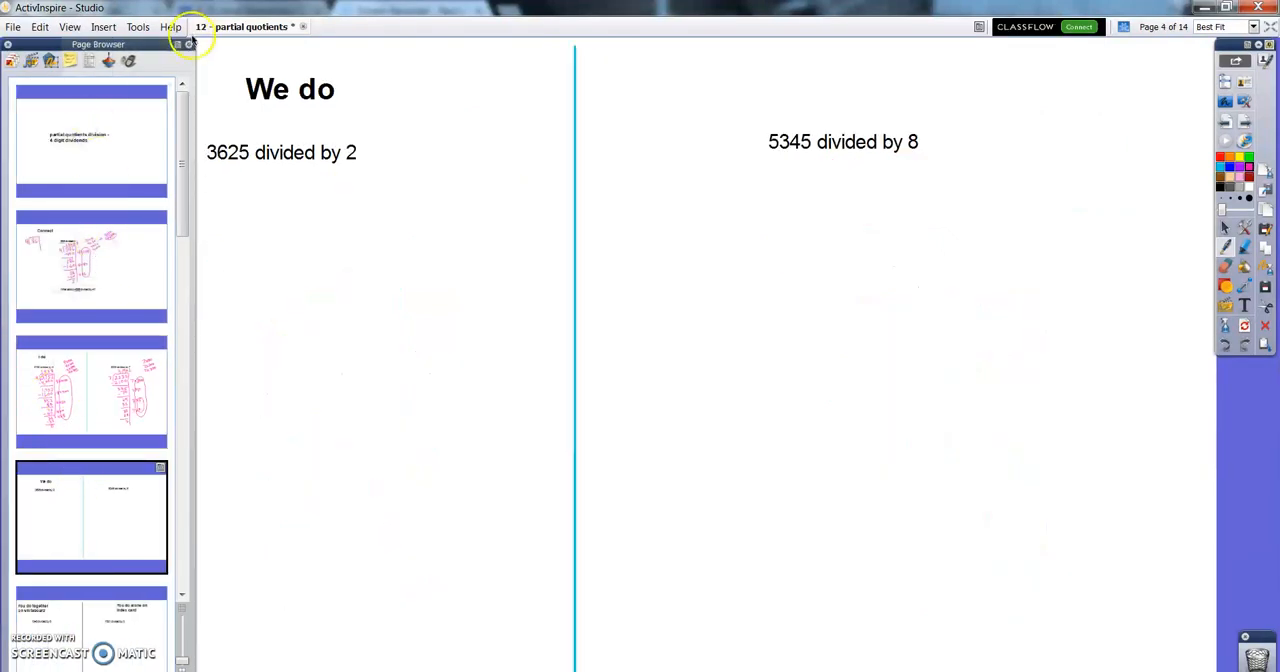
Step: Hide the page thumbnails and start writing 3625 in a bracket with divisor 2
{"action": "left_click", "coordinate": [188, 44]}
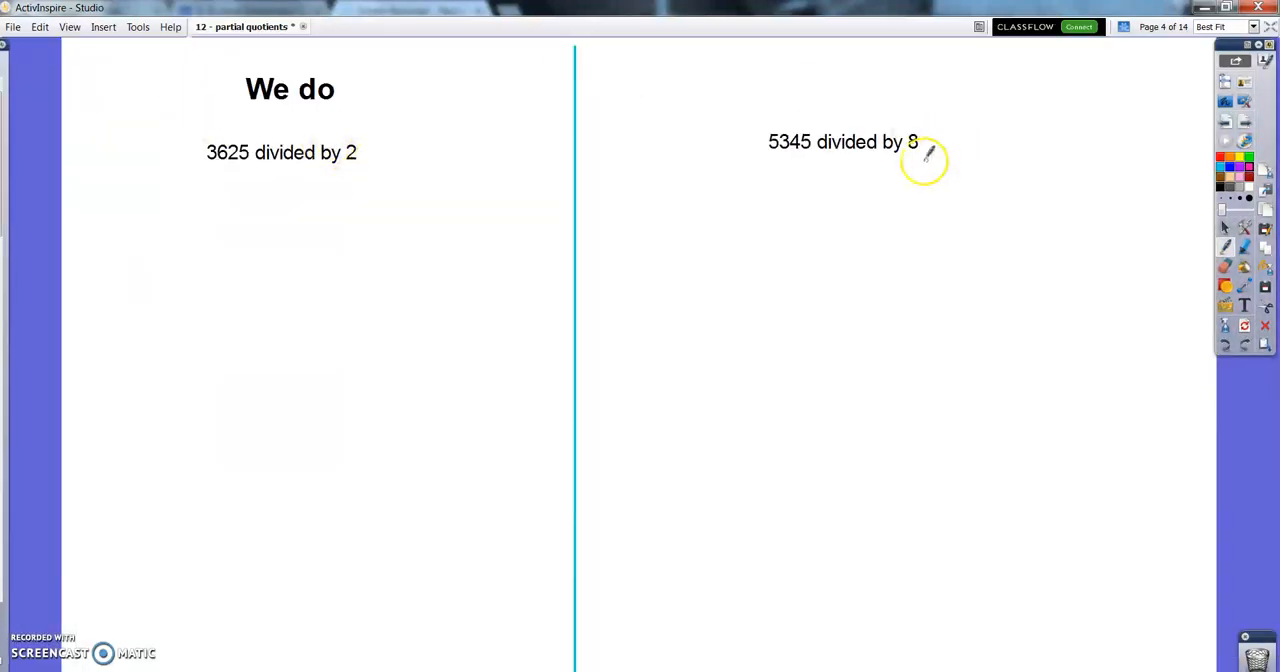
{"action": "mouse_move", "coordinate": [243, 252]}
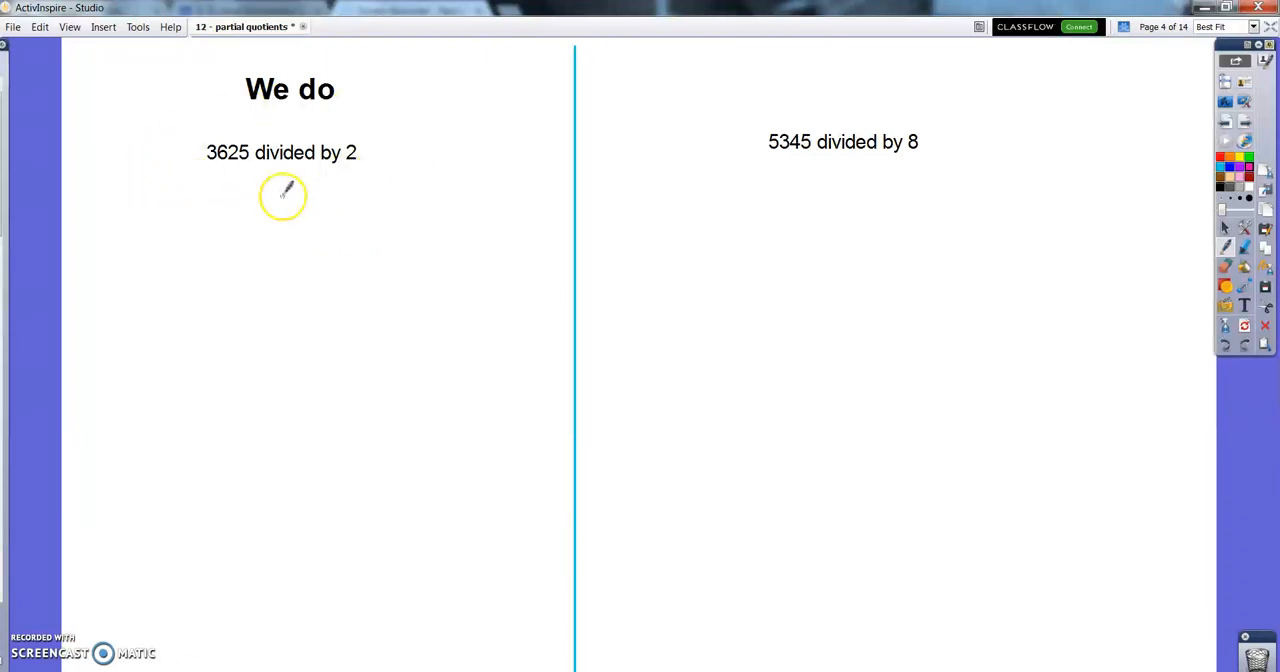
{"action": "mouse_move", "coordinate": [237, 260]}
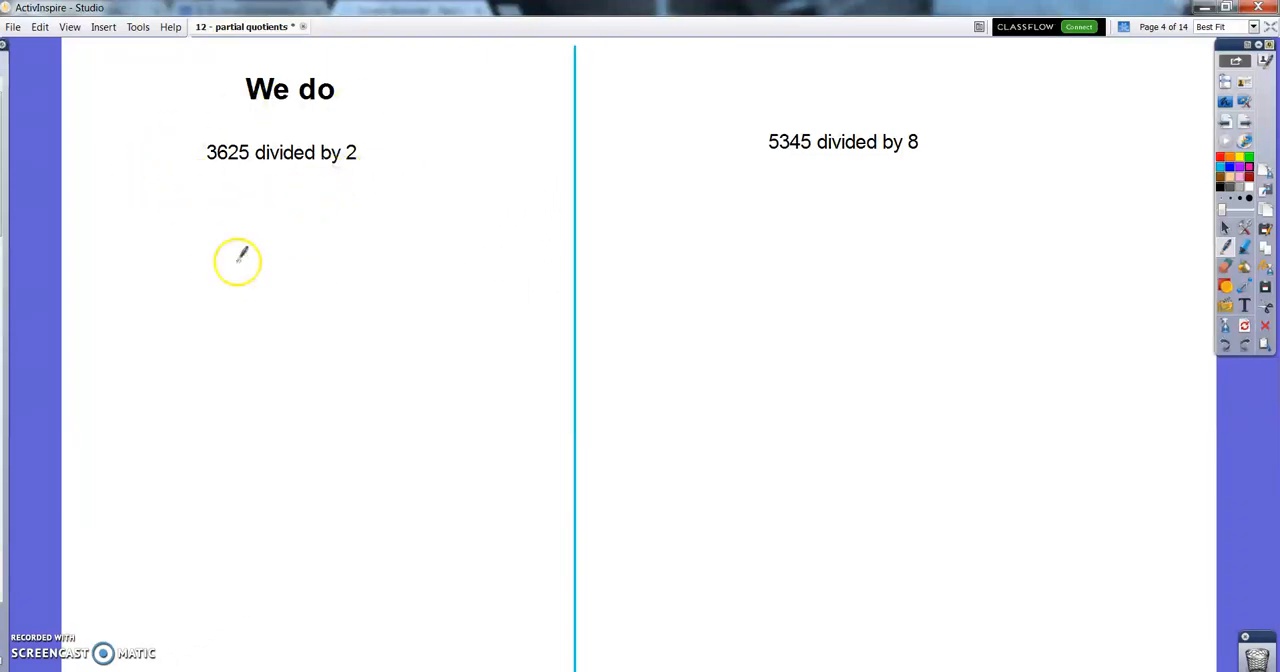
{"action": "left_click_drag", "start_coordinate": [235, 260], "coordinate": [300, 235]}
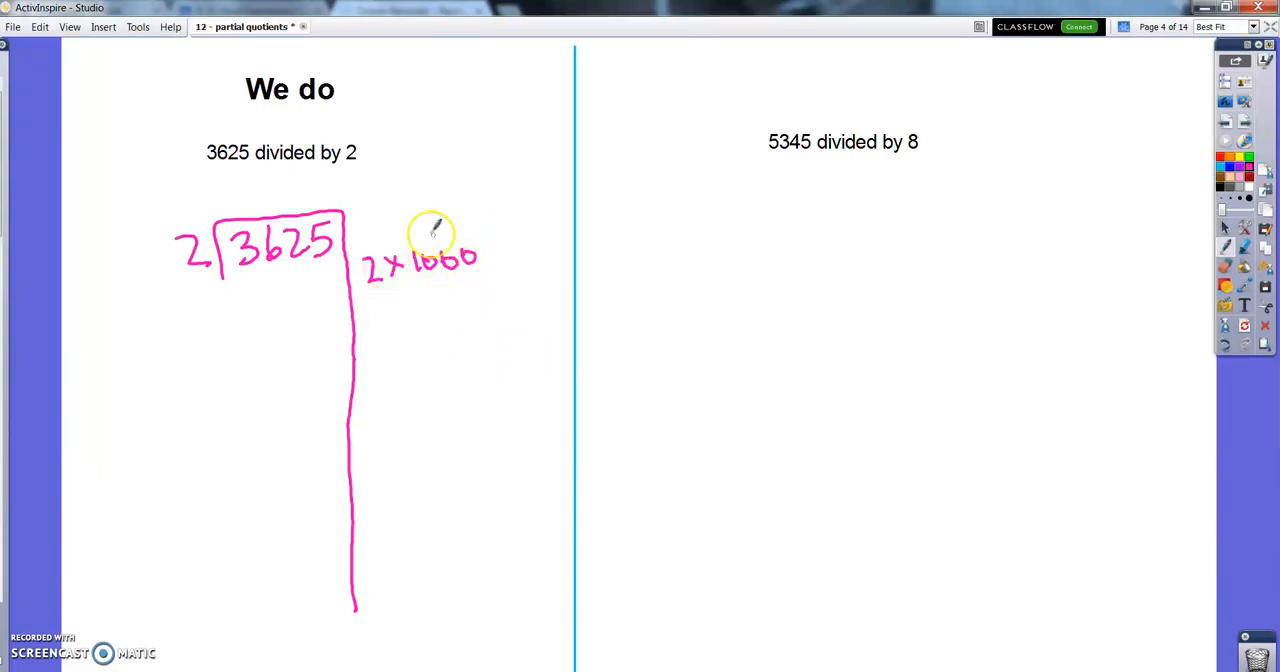
{"action": "mouse_move", "coordinate": [250, 275]}
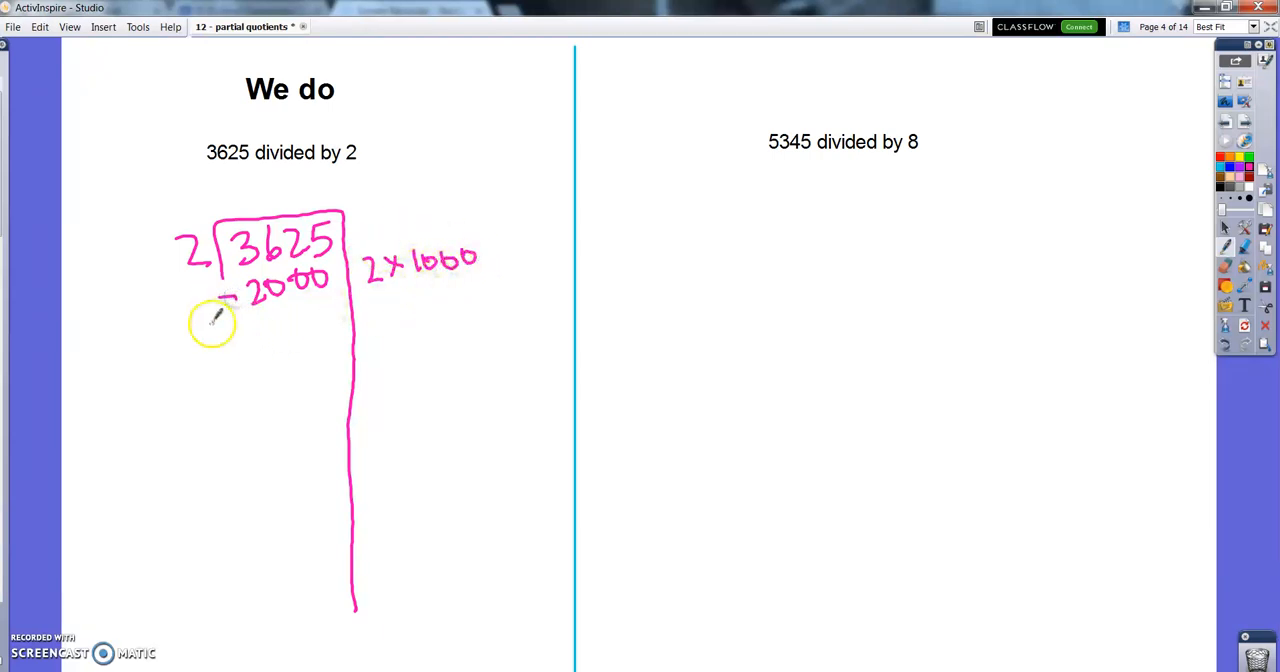
Step: Rule the subtraction line under 2000, leaving 1625 beneath 3625
{"action": "left_click_drag", "start_coordinate": [210, 320], "coordinate": [345, 322]}
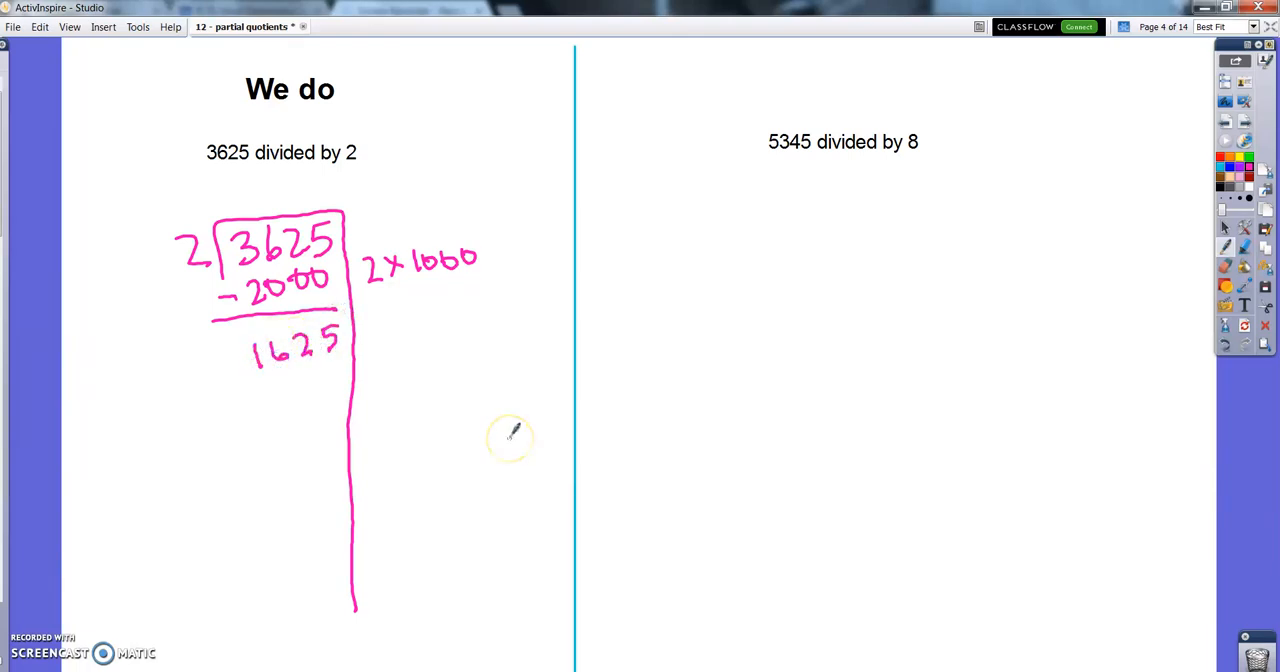
{"action": "mouse_move", "coordinate": [378, 322]}
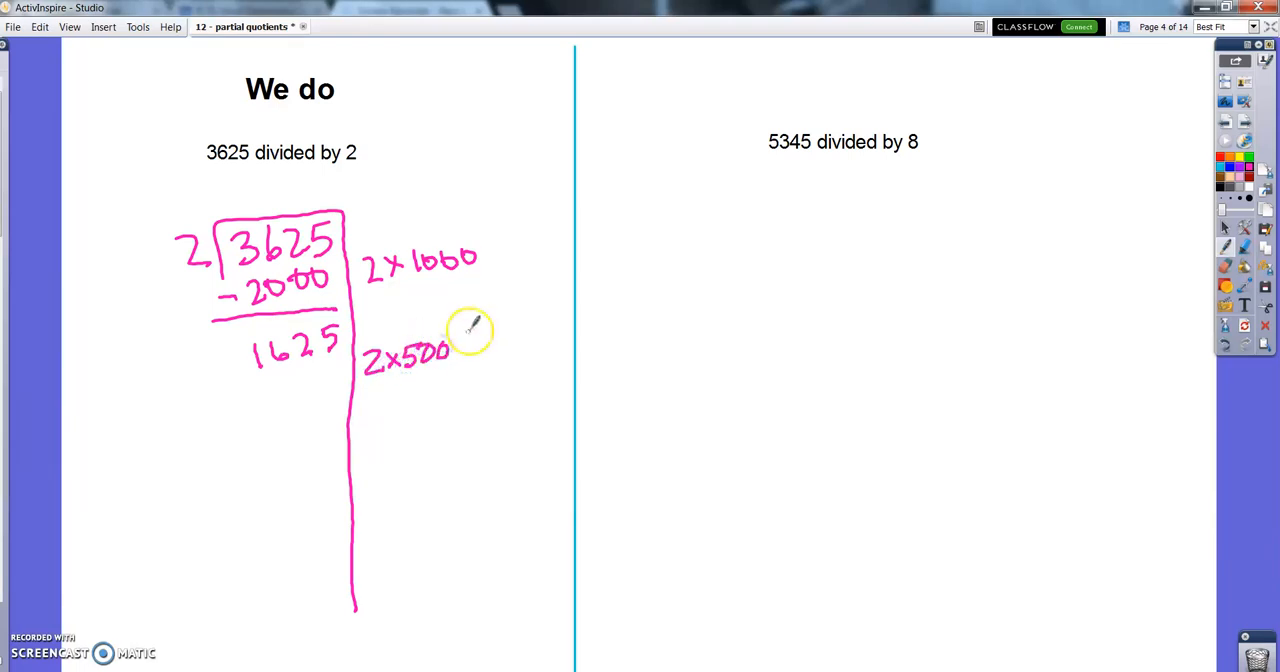
{"action": "mouse_move", "coordinate": [456, 393]}
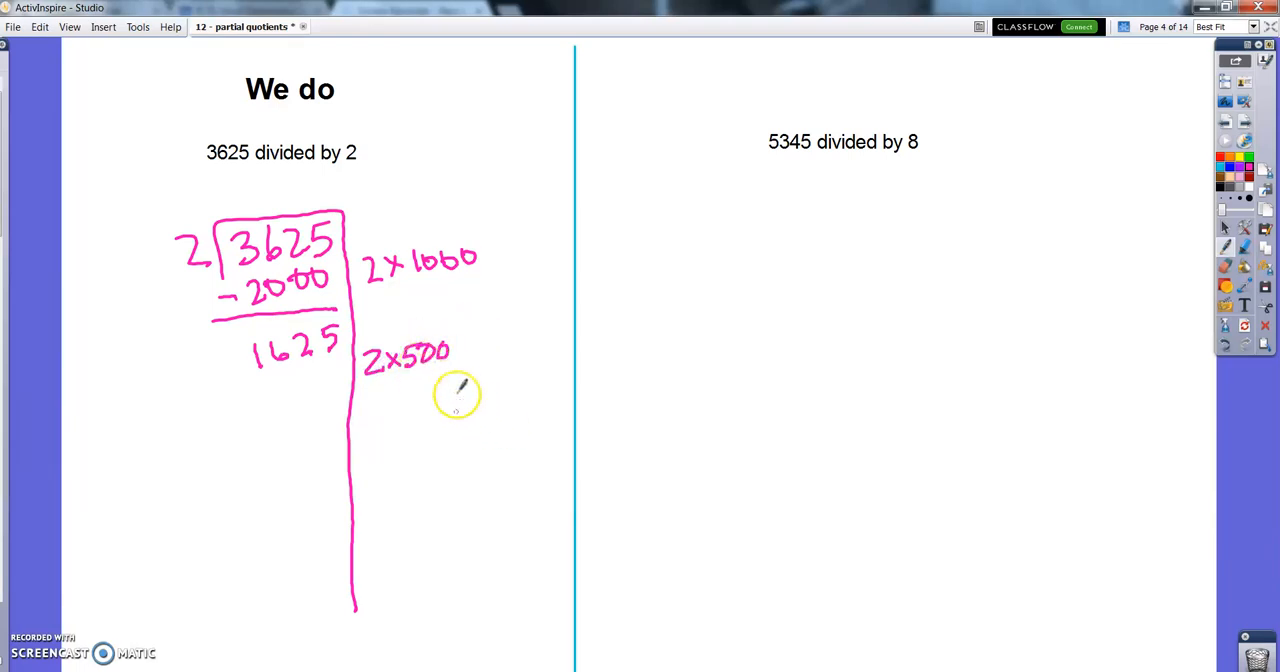
{"action": "mouse_move", "coordinate": [365, 360]}
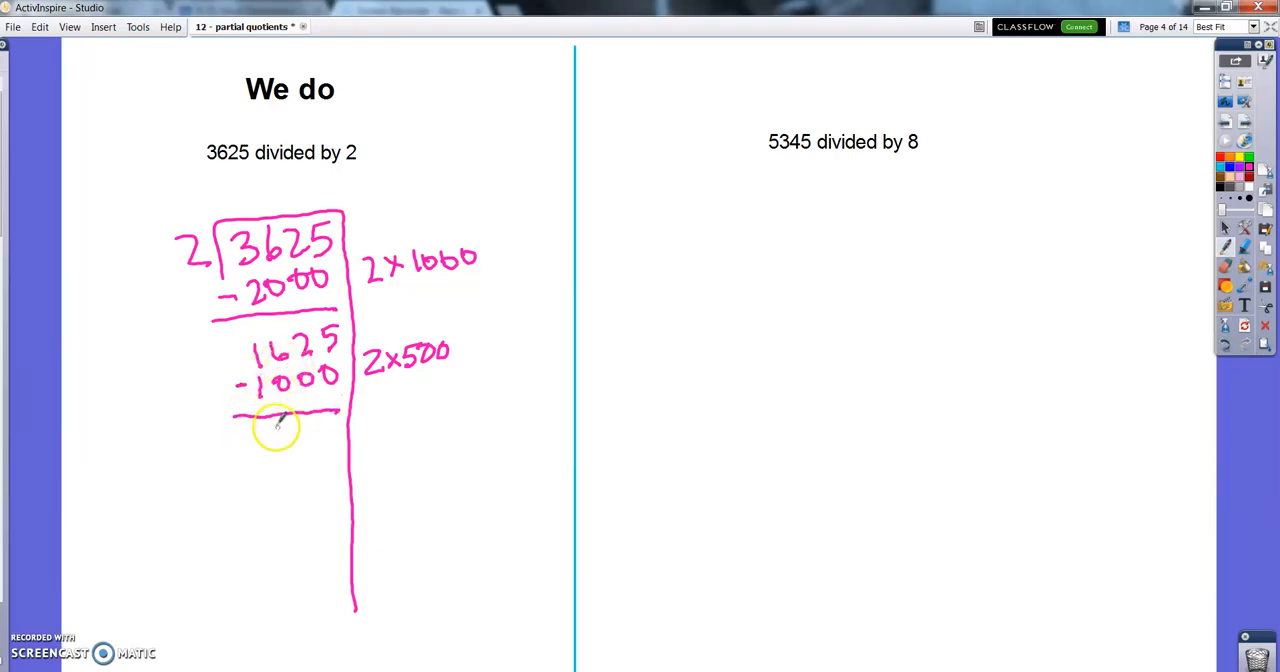
Step: Subtract 600 and 24 below 1625, leaving remainder 1 and quotient 1812 R1
{"action": "left_click_drag", "start_coordinate": [270, 440], "coordinate": [335, 435]}
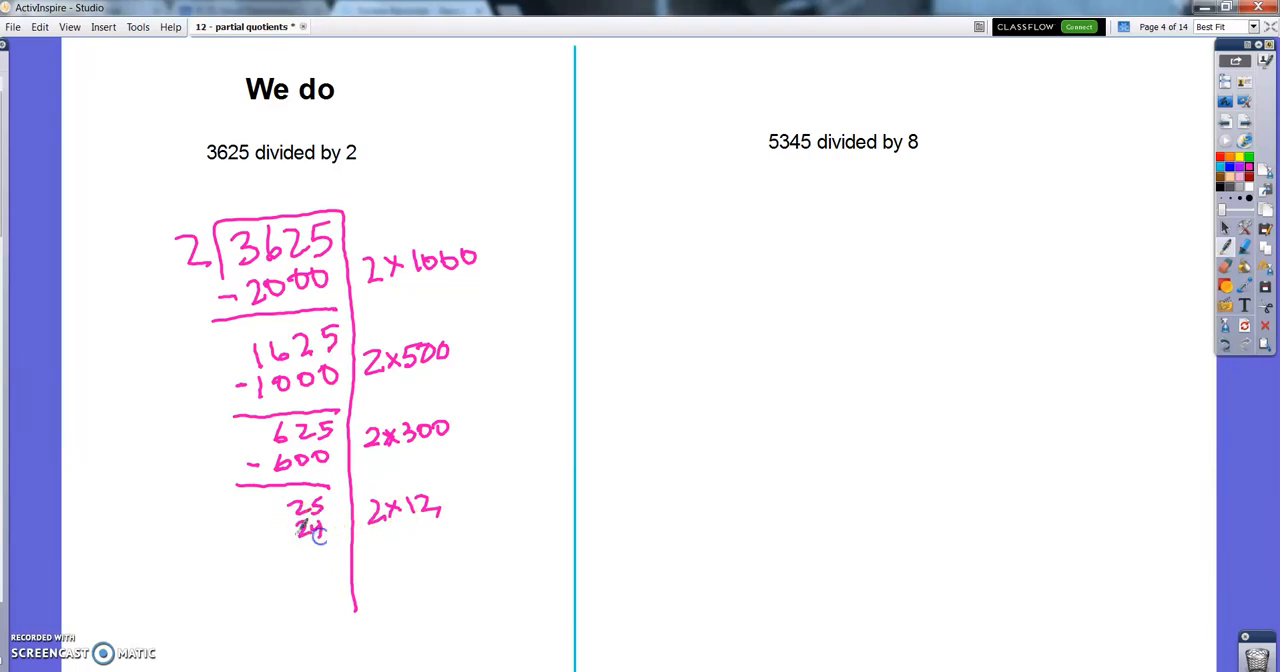
{"action": "left_click_drag", "start_coordinate": [280, 530], "coordinate": [340, 560]}
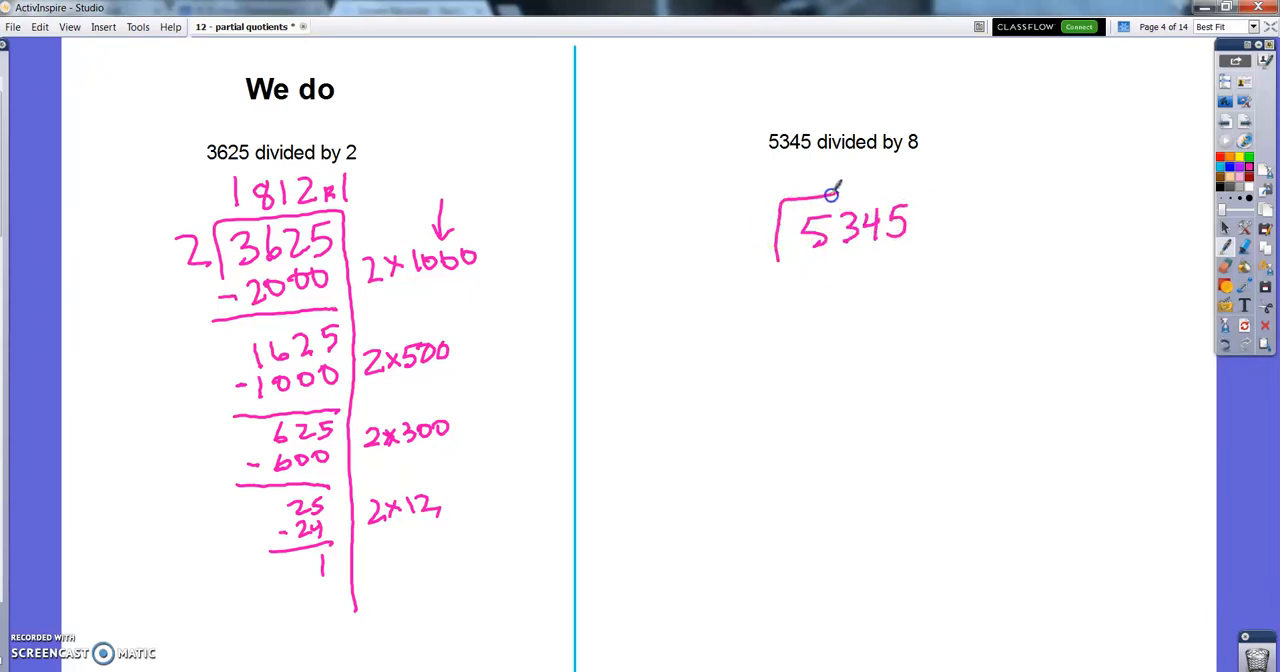
Step: Write divisor 8 beside 5345 and jot multiples of 8 in the margin
{"action": "left_click_drag", "start_coordinate": [840, 185], "coordinate": [935, 620]}
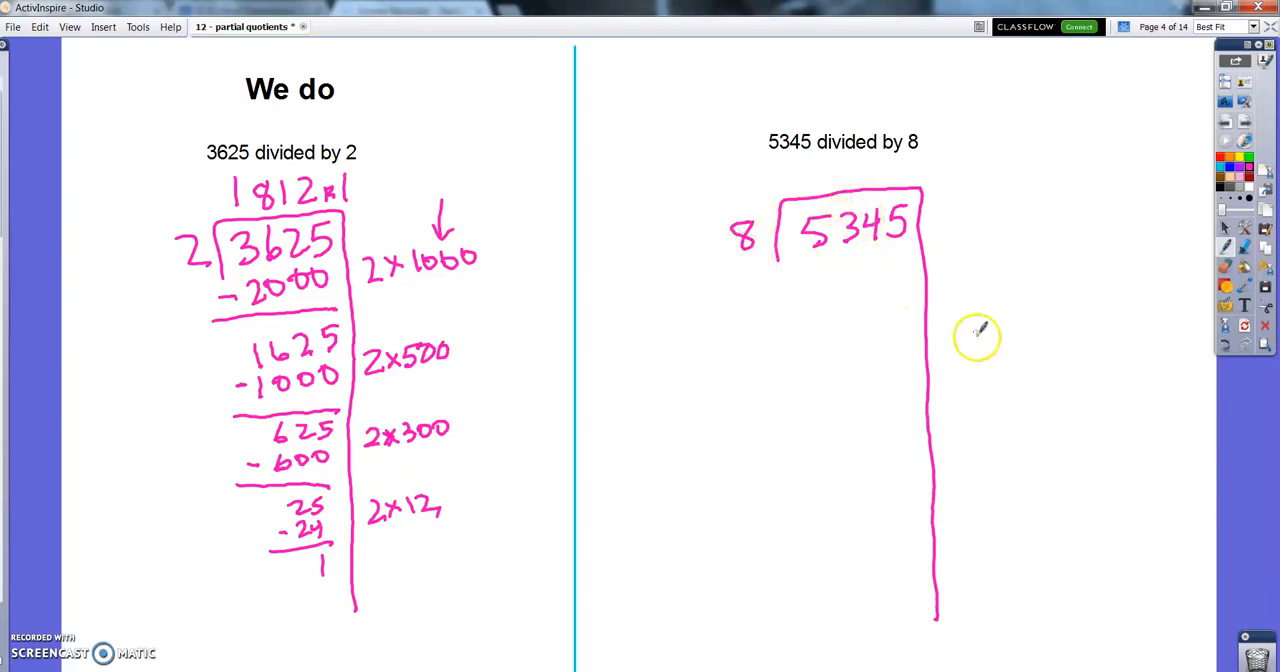
{"action": "mouse_move", "coordinate": [850, 258]}
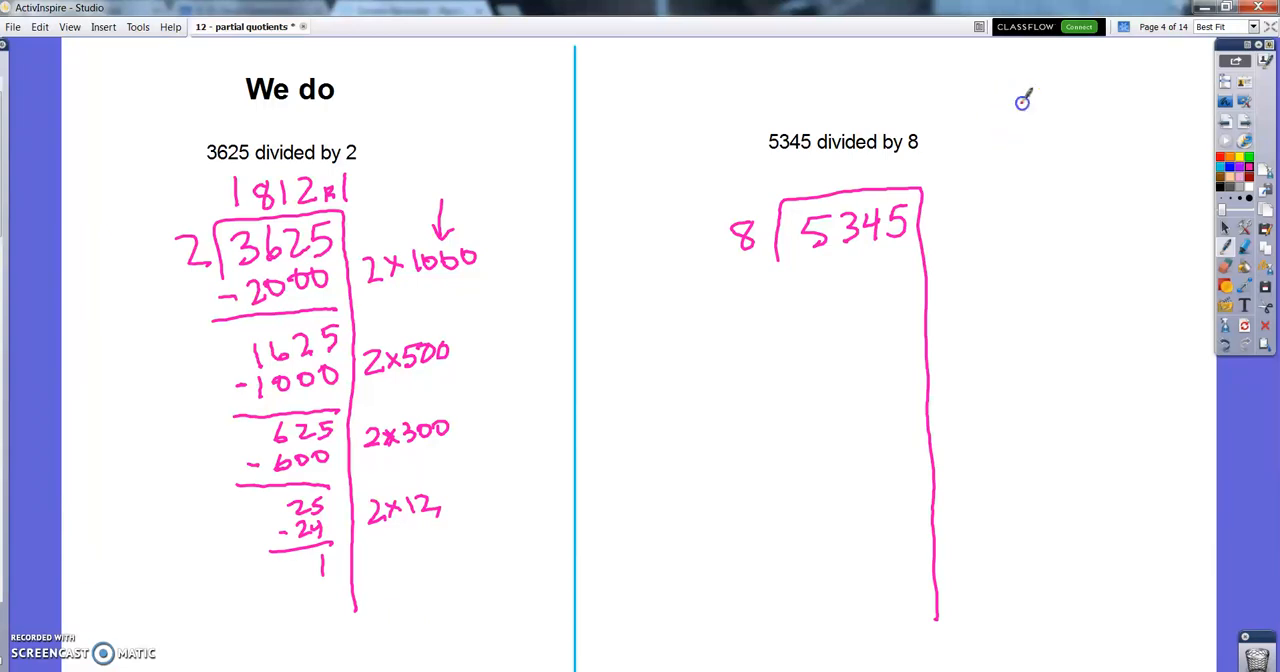
{"action": "left_click_drag", "start_coordinate": [1010, 108], "coordinate": [1080, 108]}
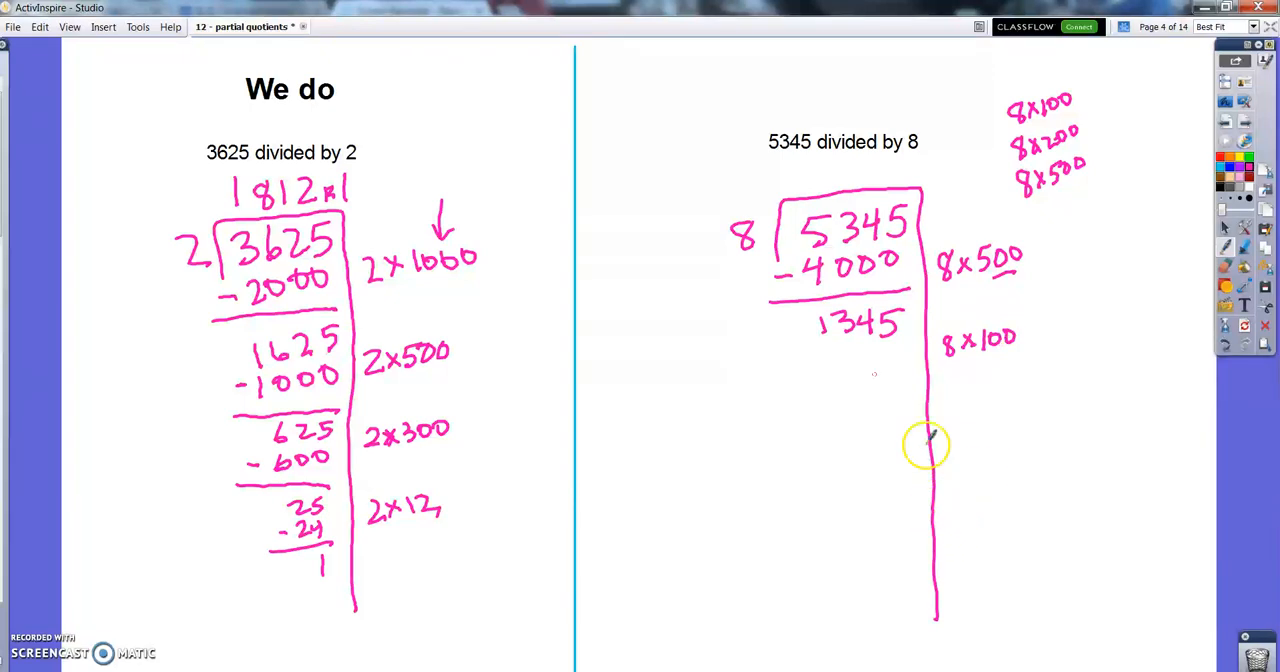
{"action": "mouse_move", "coordinate": [850, 350]}
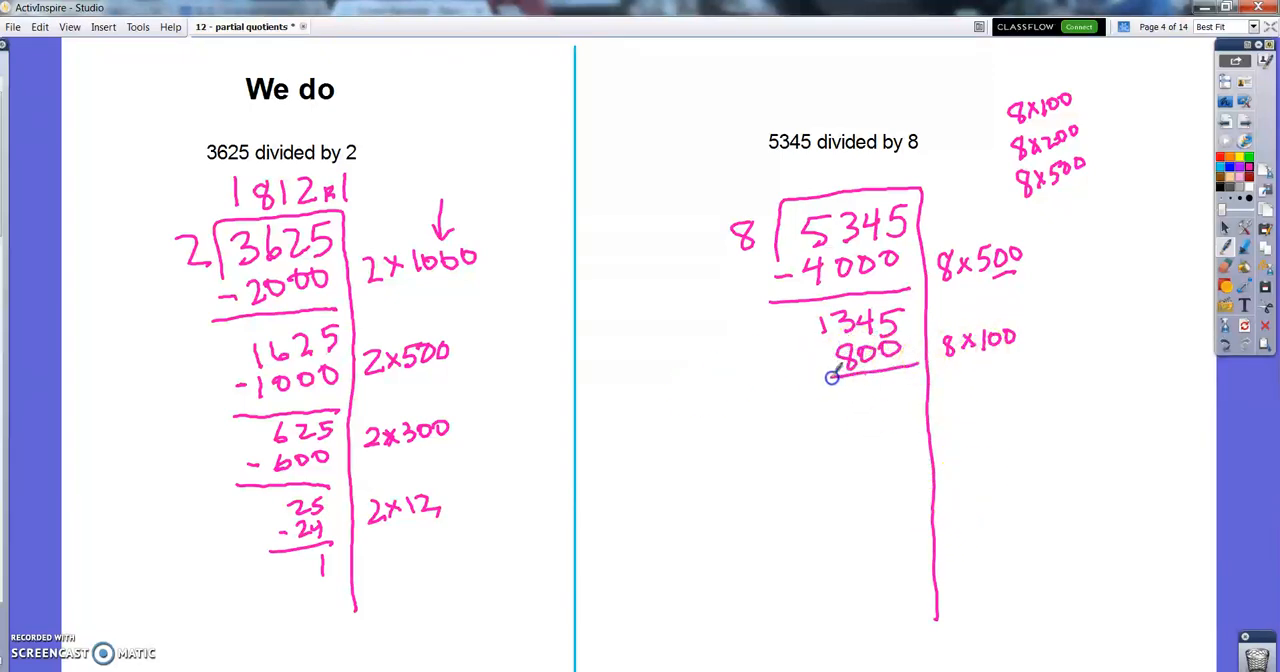
Step: Subtract 800, 400 and 80 from 1345 down to 65, and note 8x8
{"action": "left_click_drag", "start_coordinate": [790, 383], "coordinate": [900, 390]}
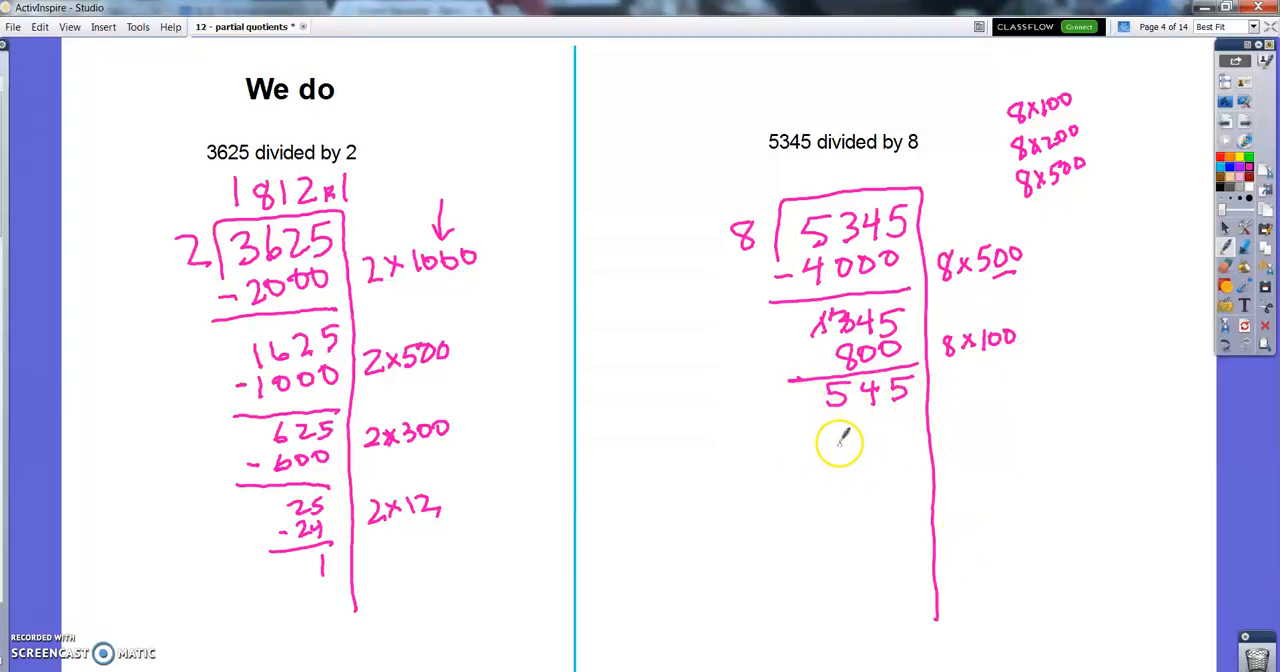
{"action": "mouse_move", "coordinate": [975, 400]}
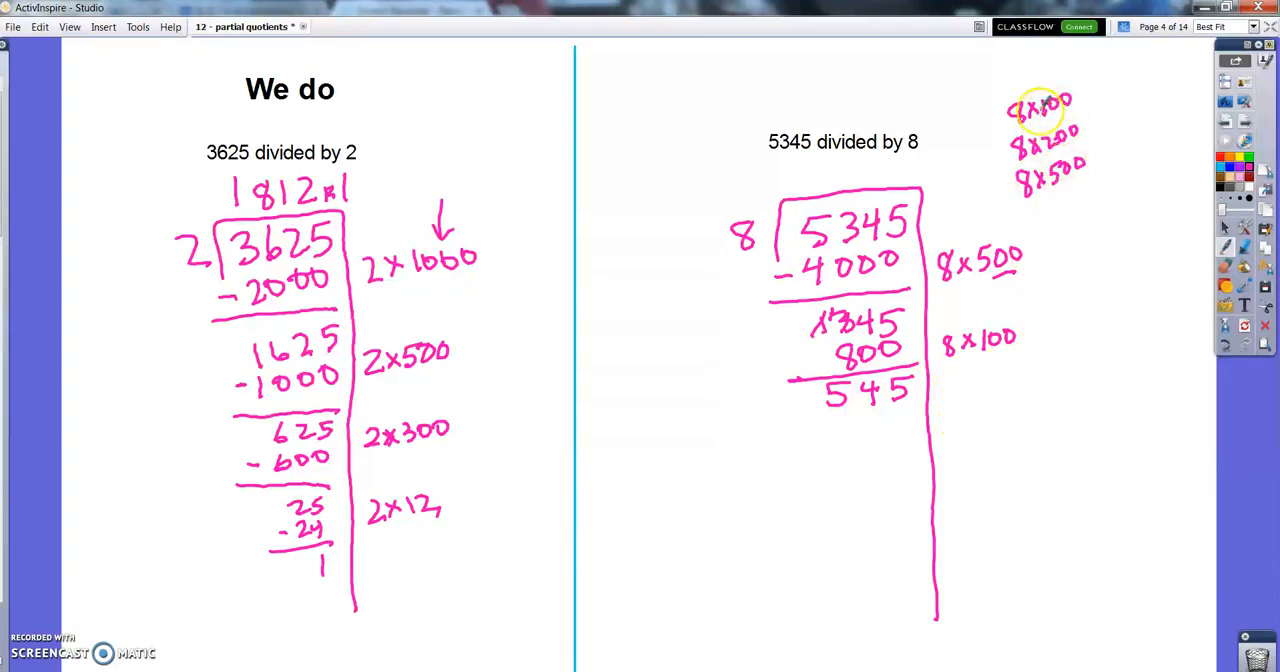
{"action": "mouse_move", "coordinate": [950, 422]}
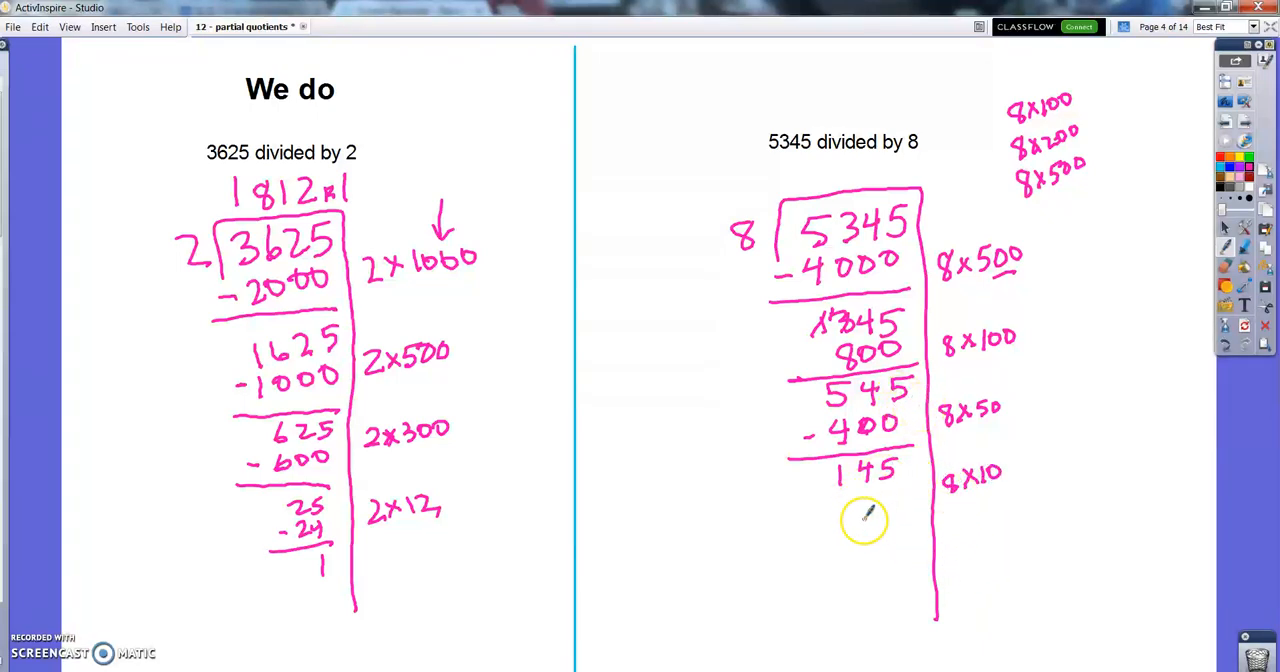
{"action": "mouse_move", "coordinate": [935, 500]}
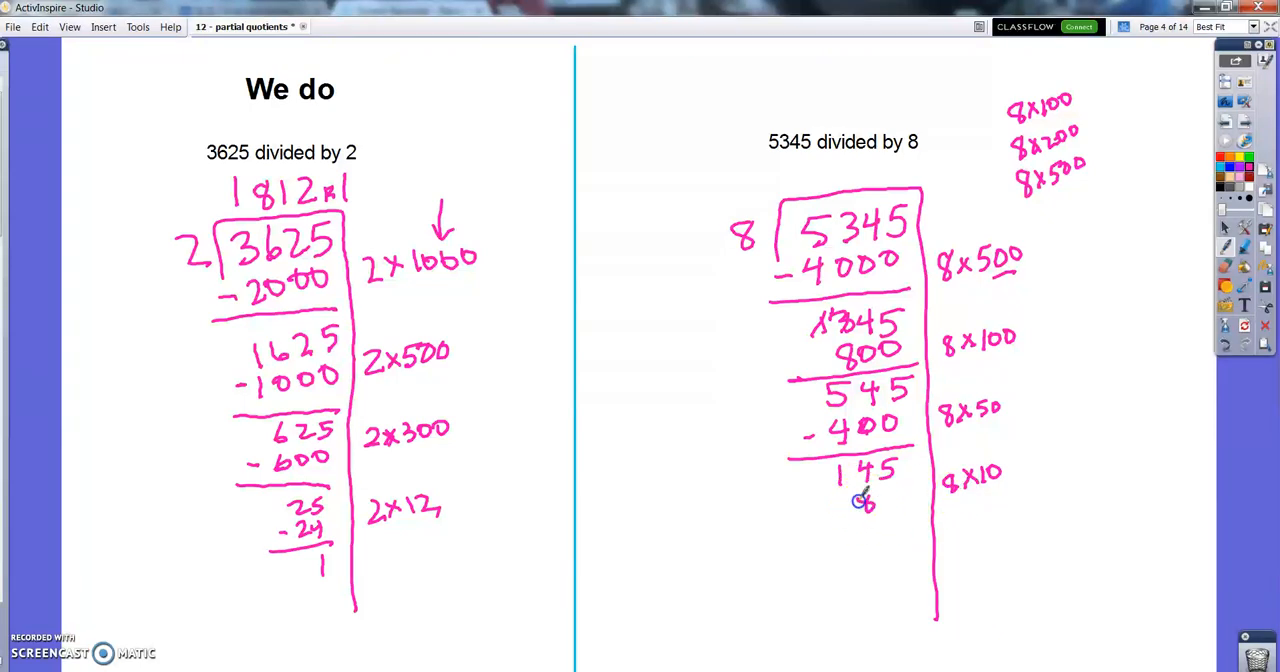
{"action": "left_click_drag", "start_coordinate": [850, 500], "coordinate": [920, 515]}
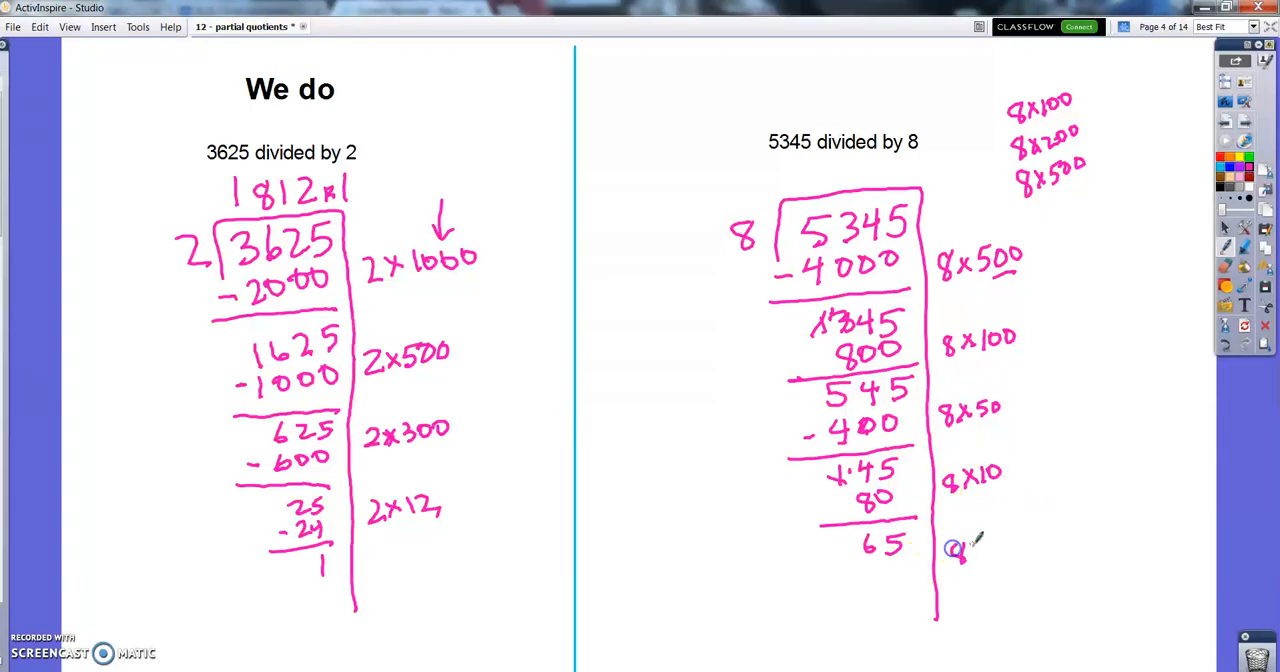
{"action": "type", "text": "8x8"}
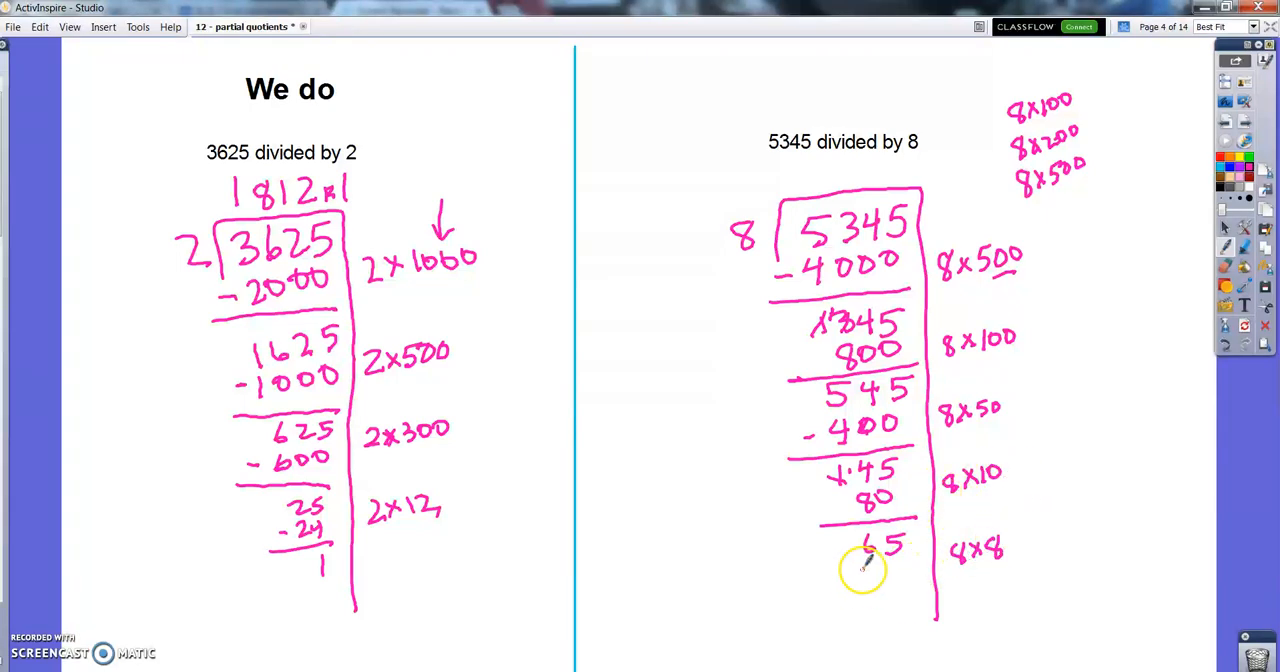